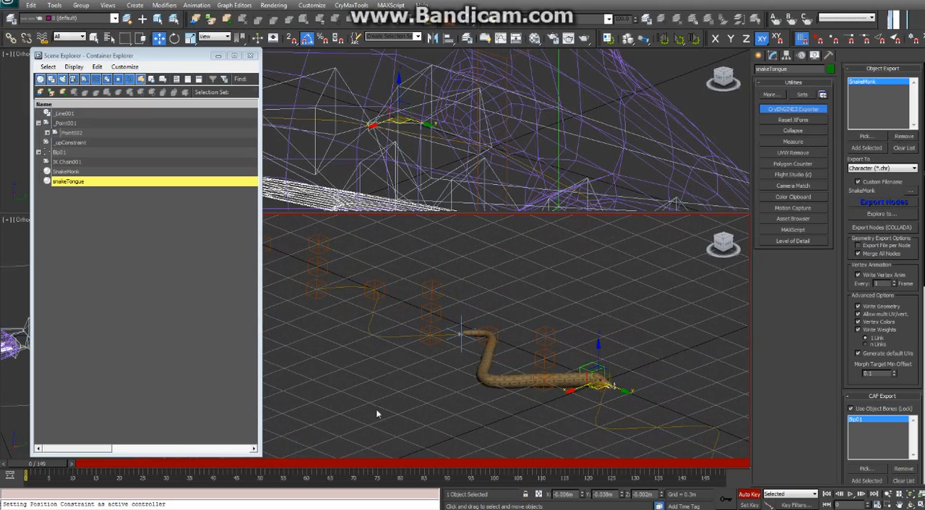
Scrub the time slider back and forth to preview the snake crawling along its path
left_click_drag(26, 475, 167, 476)
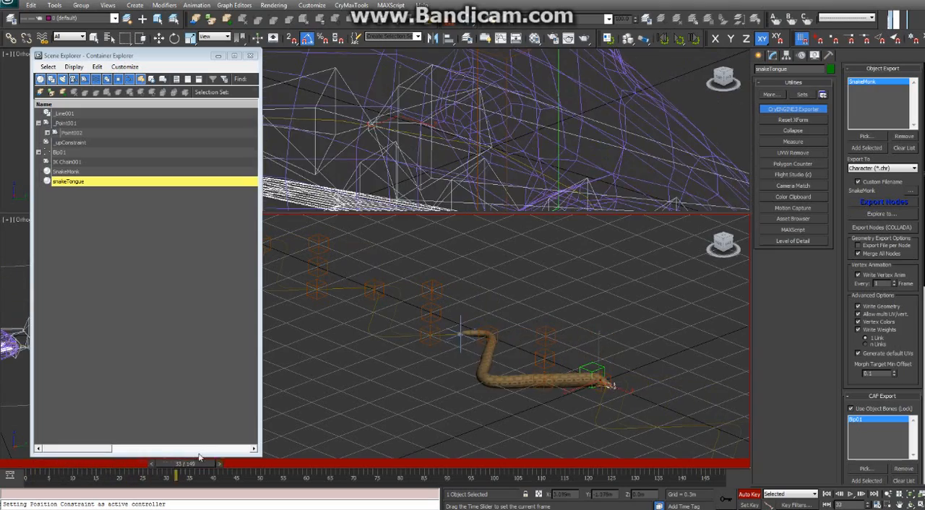
left_click_drag(181, 475, 36, 476)
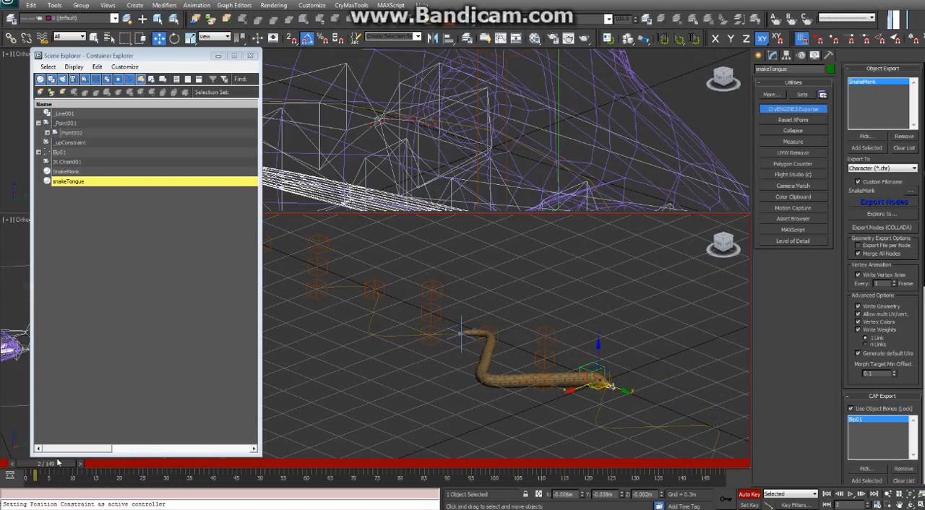
left_click_drag(40, 475, 166, 476)
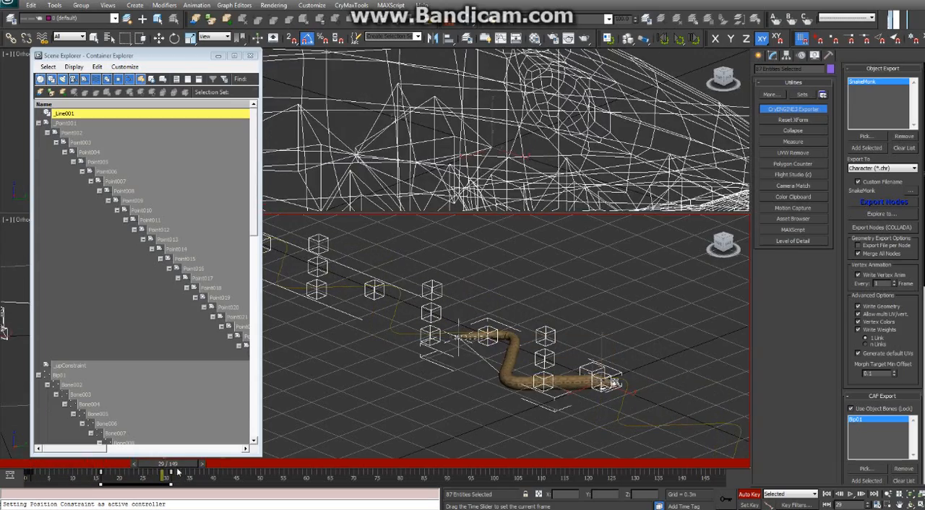
left_click_drag(177, 462, 29, 462)
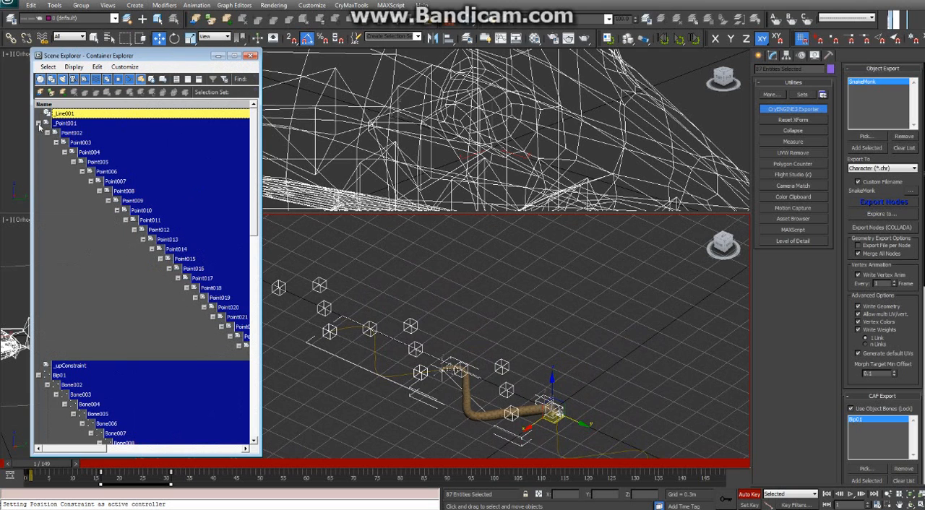
Collapse the helper hierarchy in the Scene Explorer and clear the selection
left_click(39, 122)
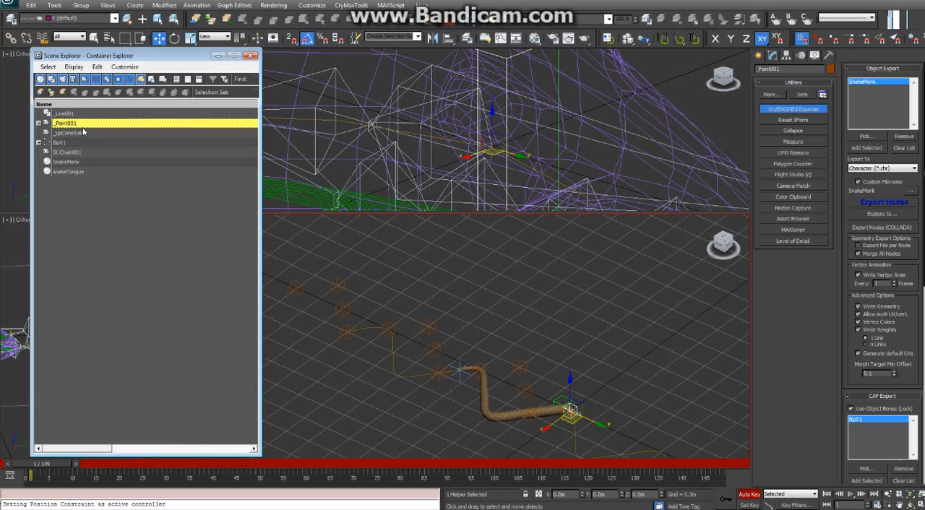
mouse_move(92, 199)
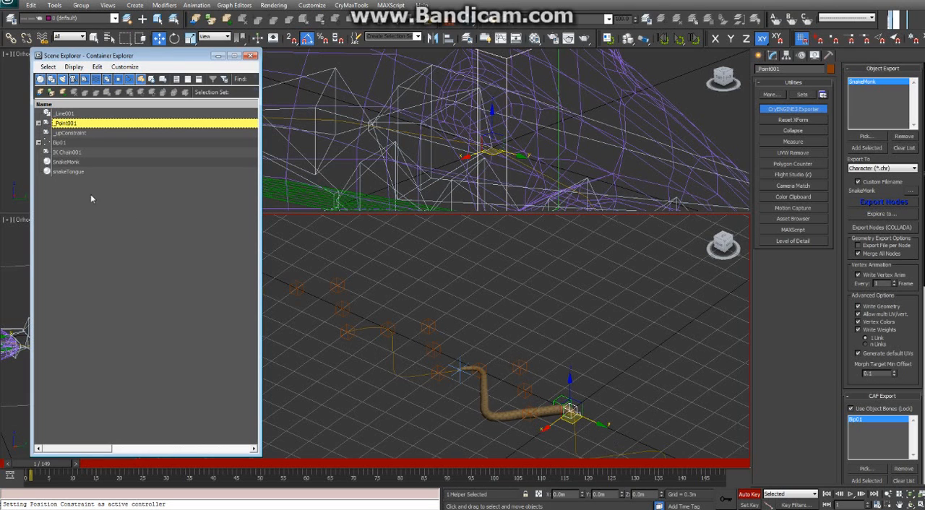
left_click(66, 162)
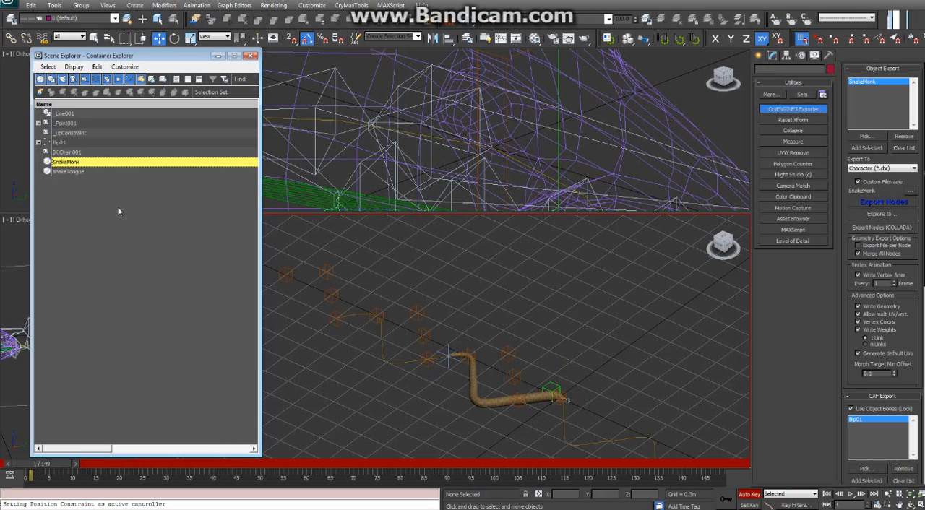
mouse_move(284, 168)
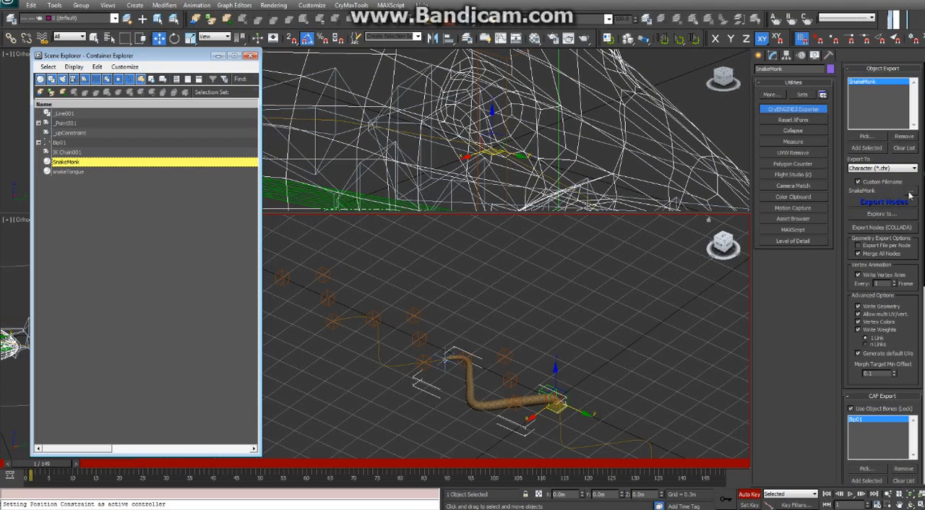
Export the character nodes to SnakeMonk.chr, overwriting the existing file
left_click(881, 213)
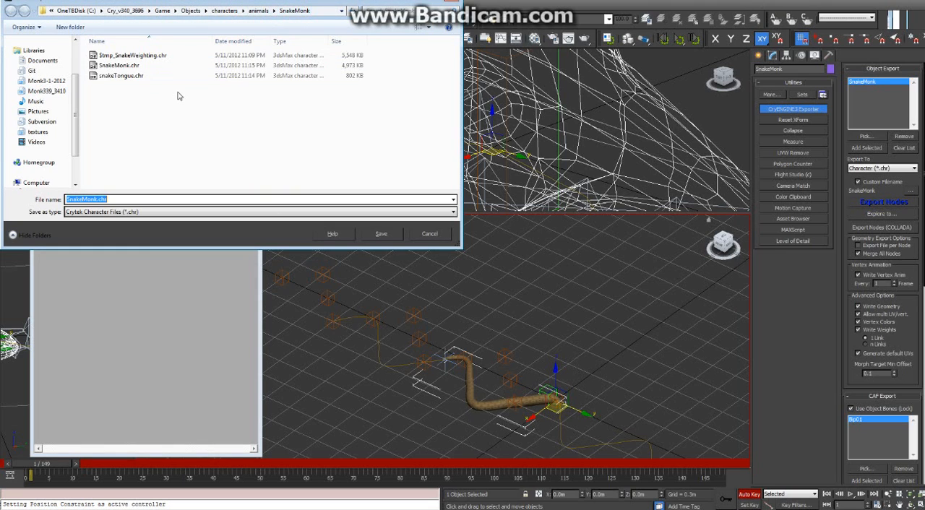
mouse_move(268, 97)
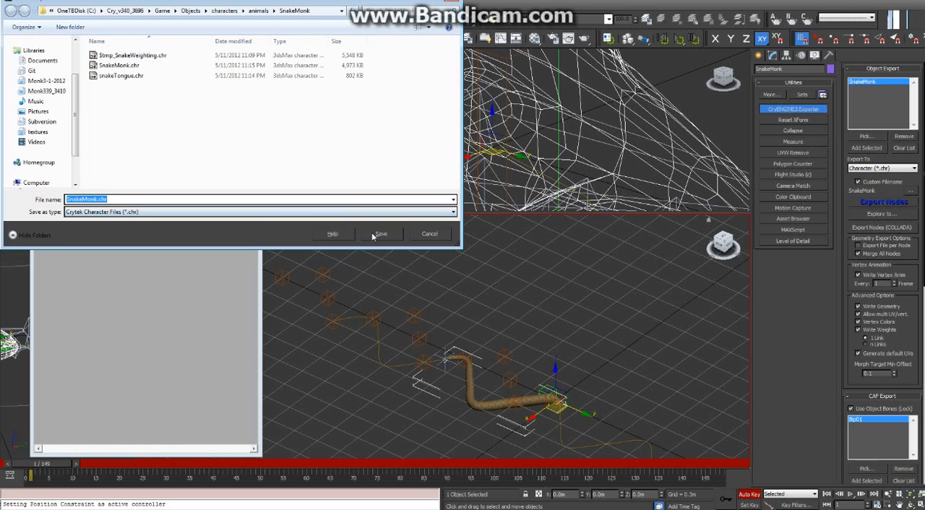
left_click(381, 234)
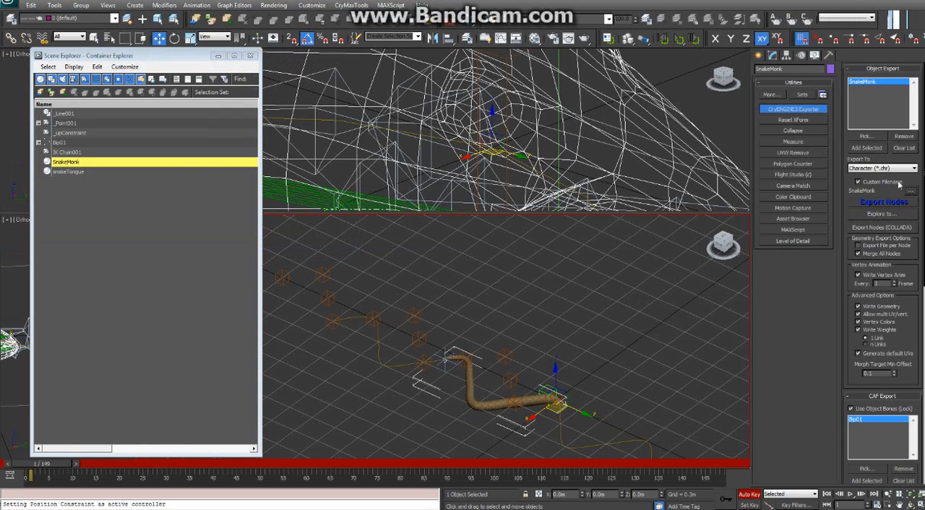
mouse_move(898, 202)
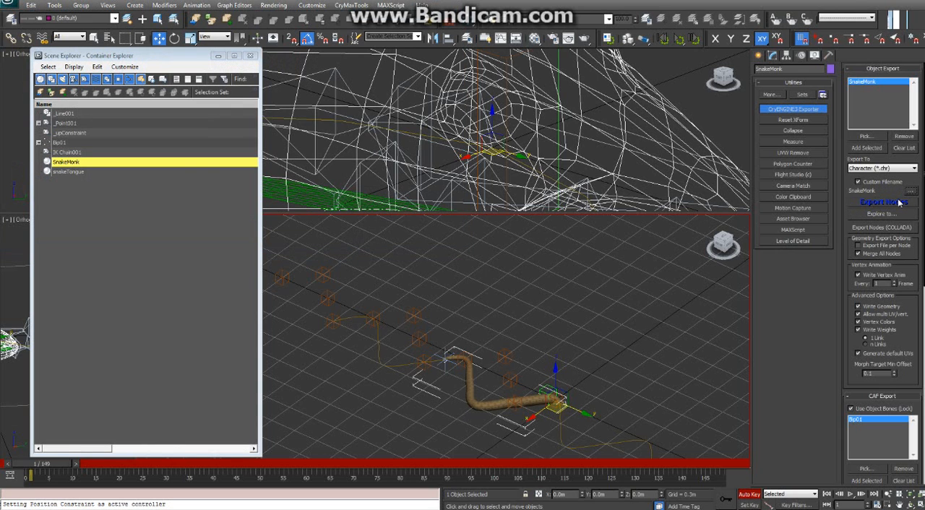
left_click(881, 202)
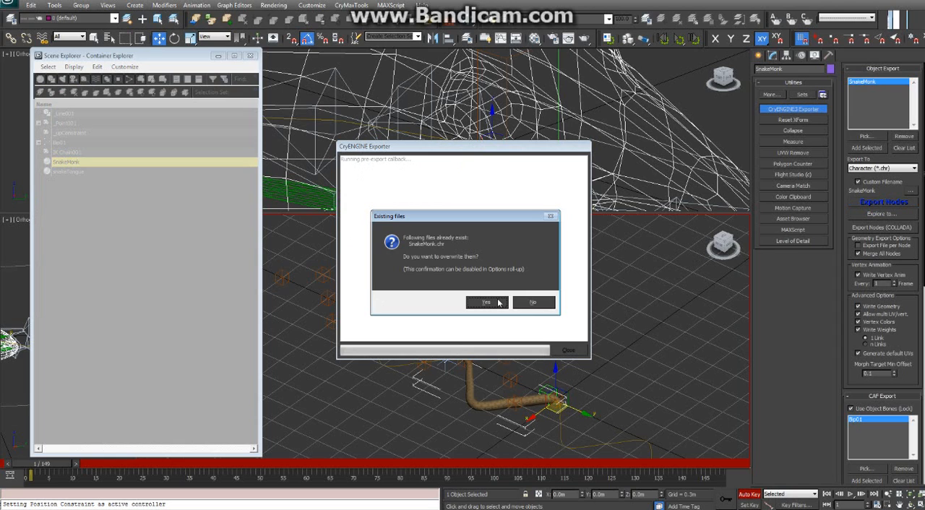
left_click(486, 302)
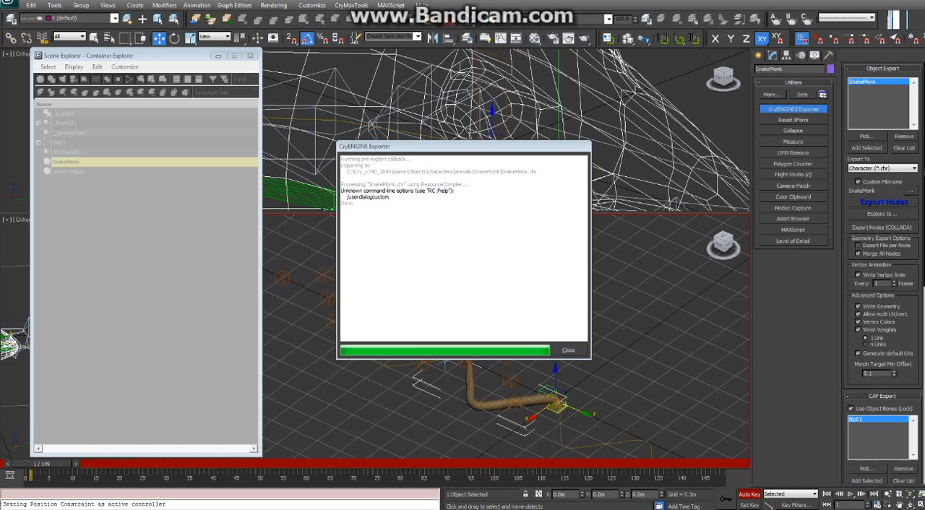
left_click(568, 350)
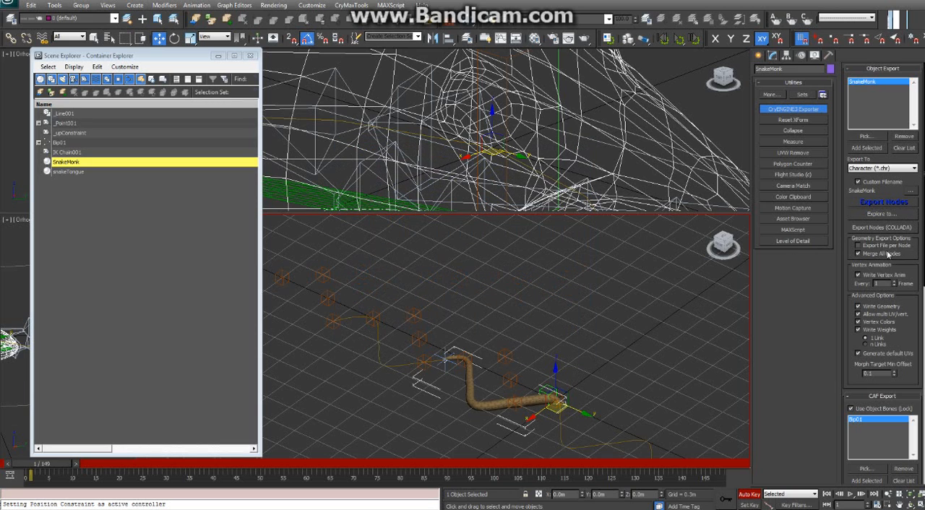
Re-export with Export File per Node on and Merge All Nodes off, overwriting again
left_click(858, 254)
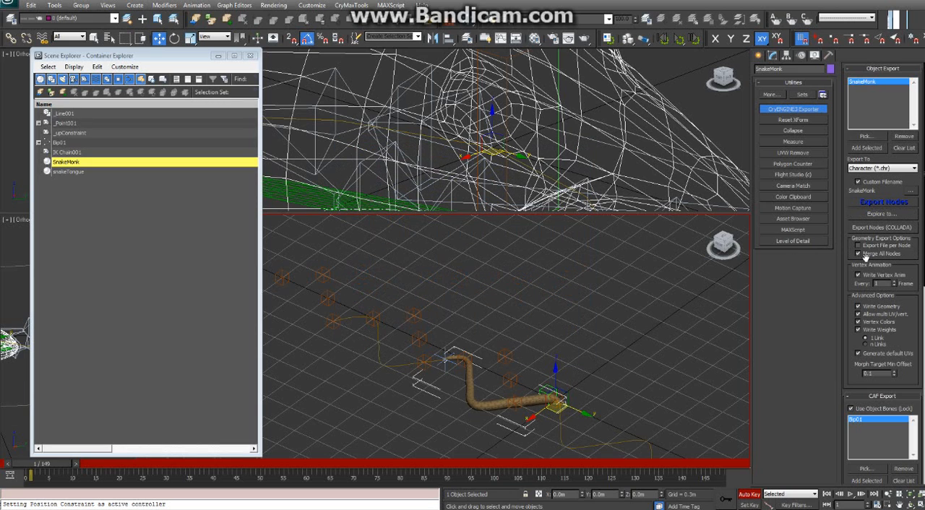
left_click(859, 255)
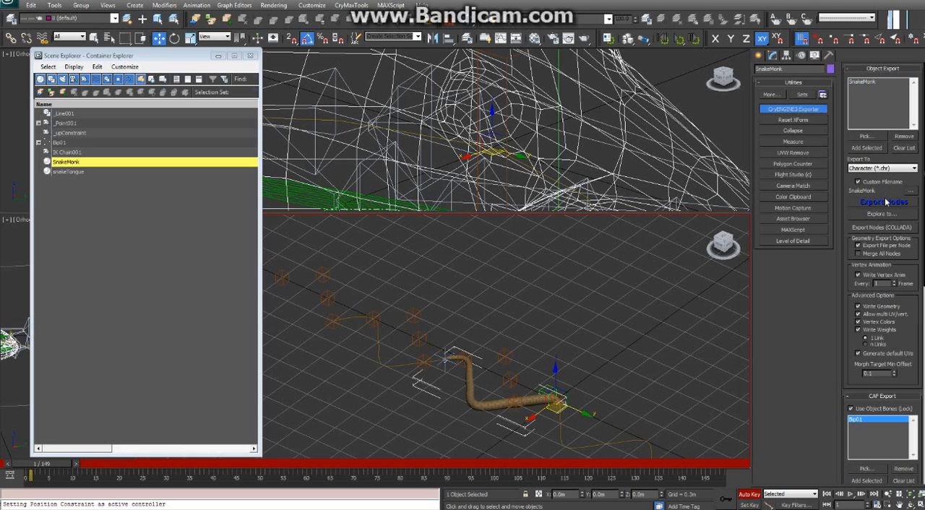
left_click(881, 203)
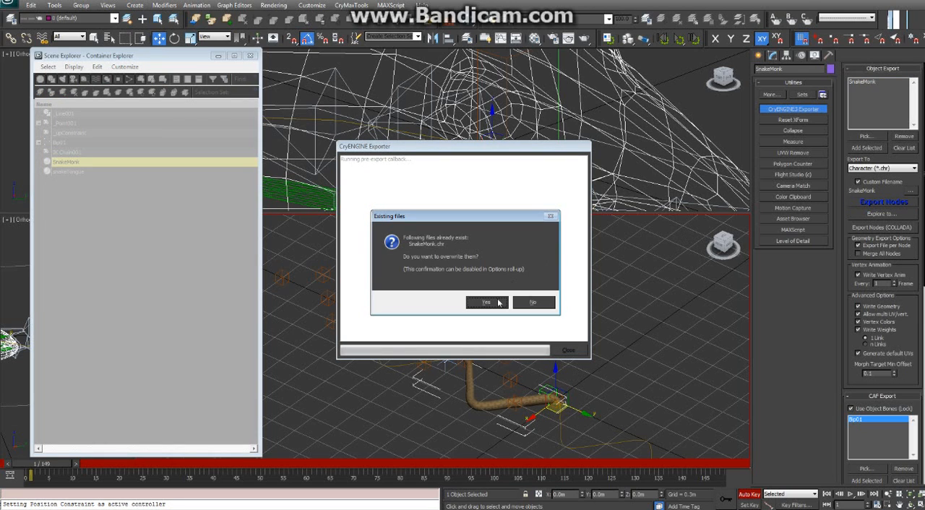
left_click(486, 302)
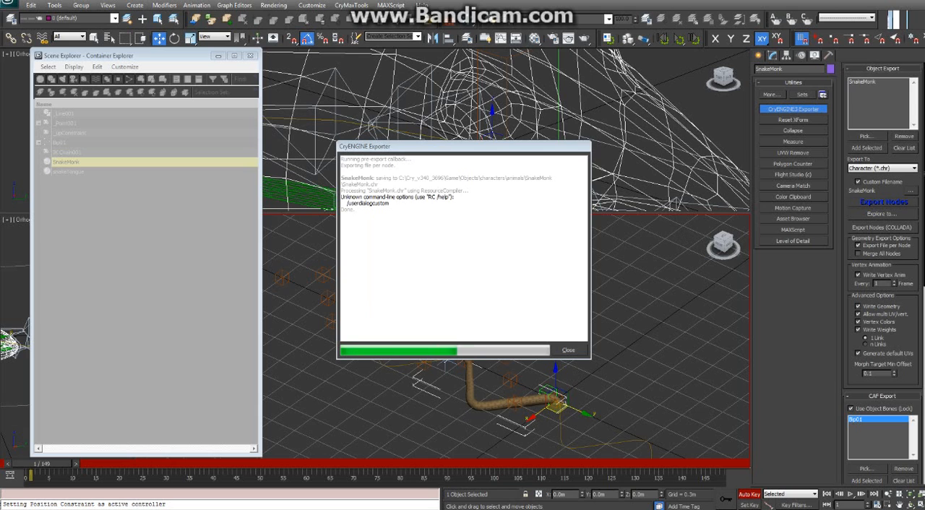
left_click(568, 350)
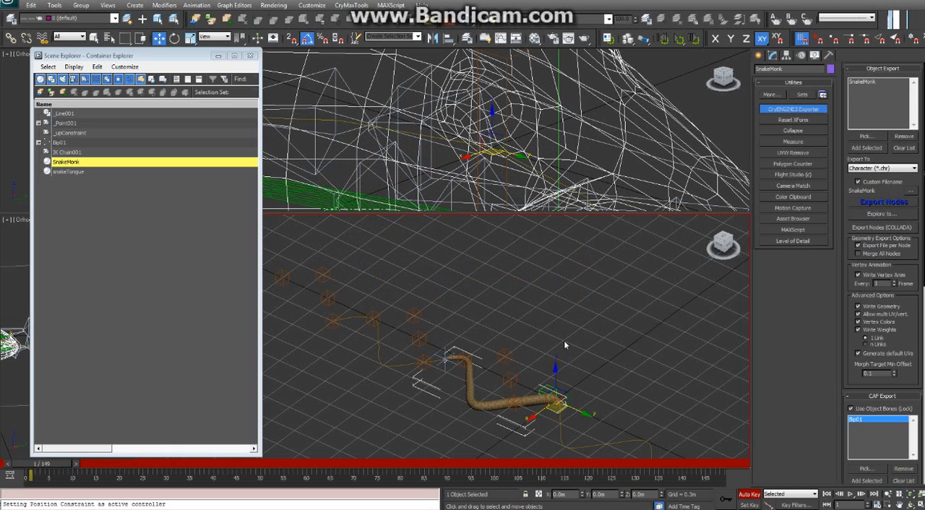
mouse_move(581, 335)
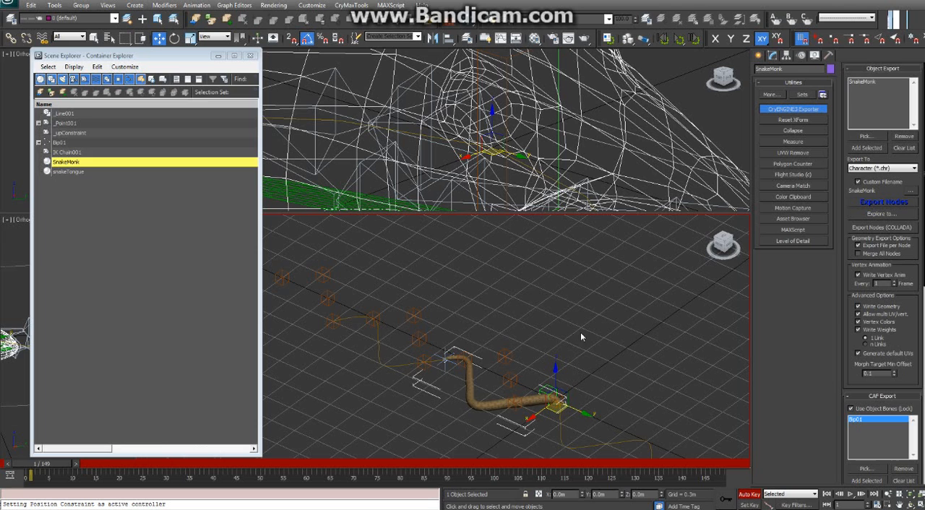
Add a snake_walk sub-range in the CAF Export sub-ranges list and confirm it
scroll("down", 3)
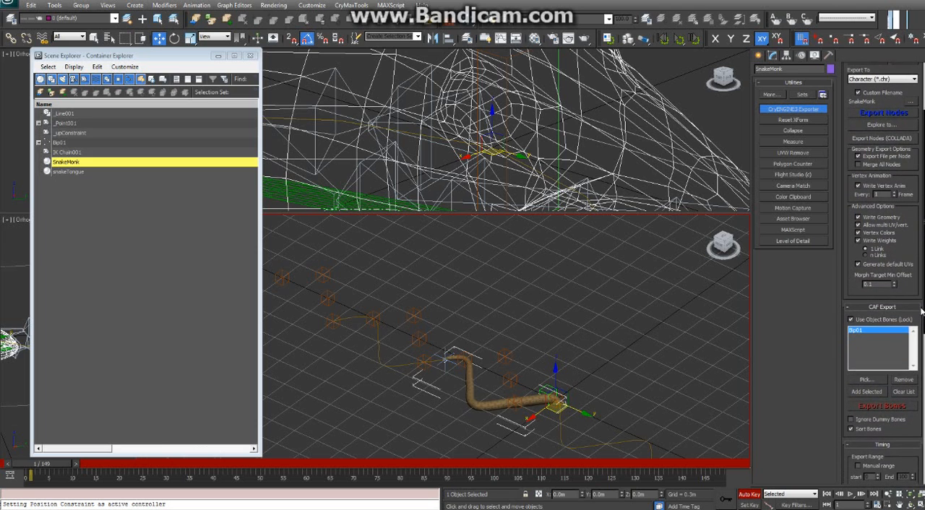
scroll("down", 3)
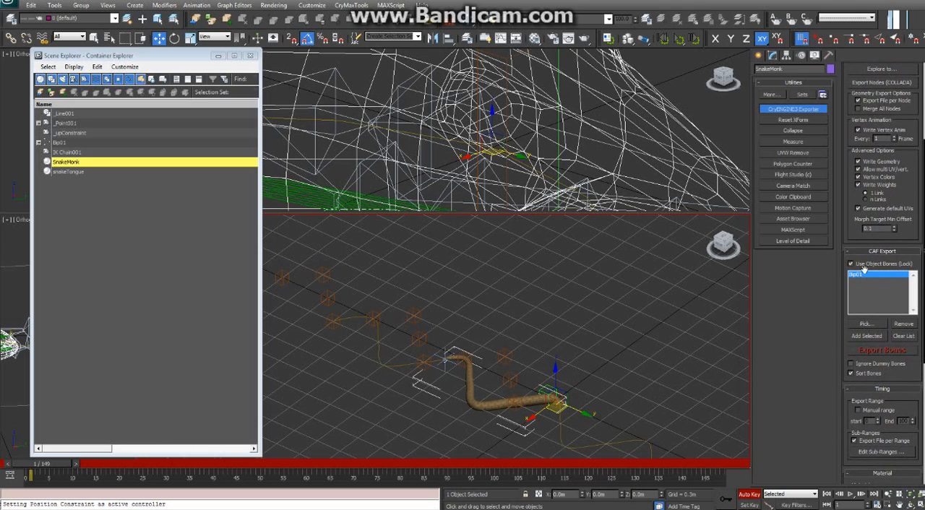
mouse_move(881, 254)
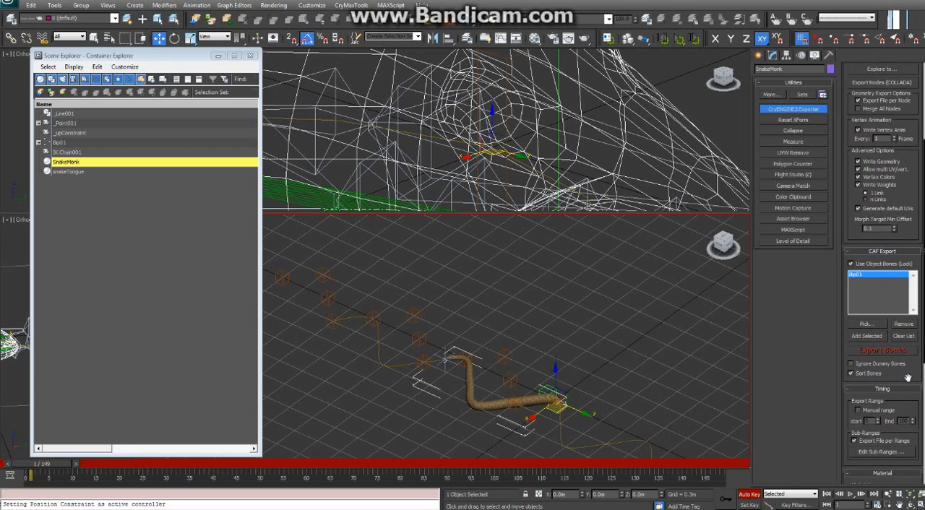
left_click(880, 450)
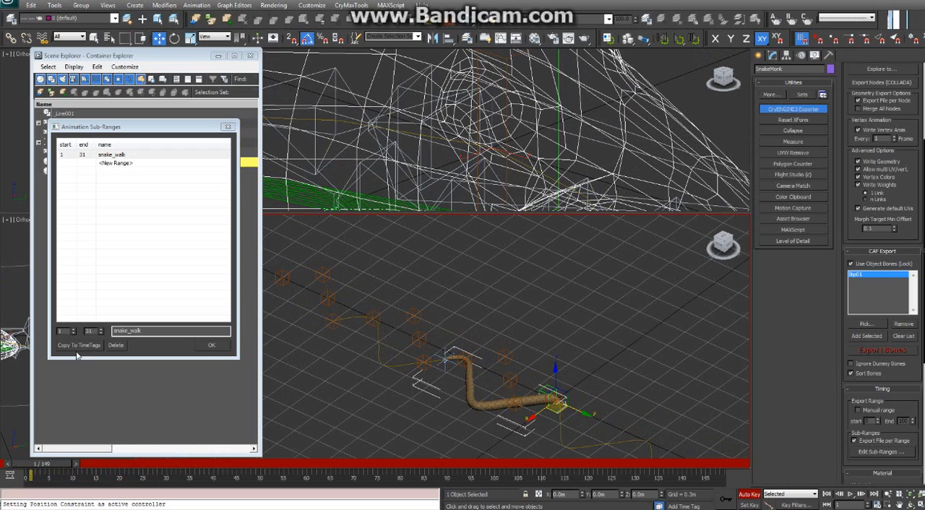
left_click(211, 344)
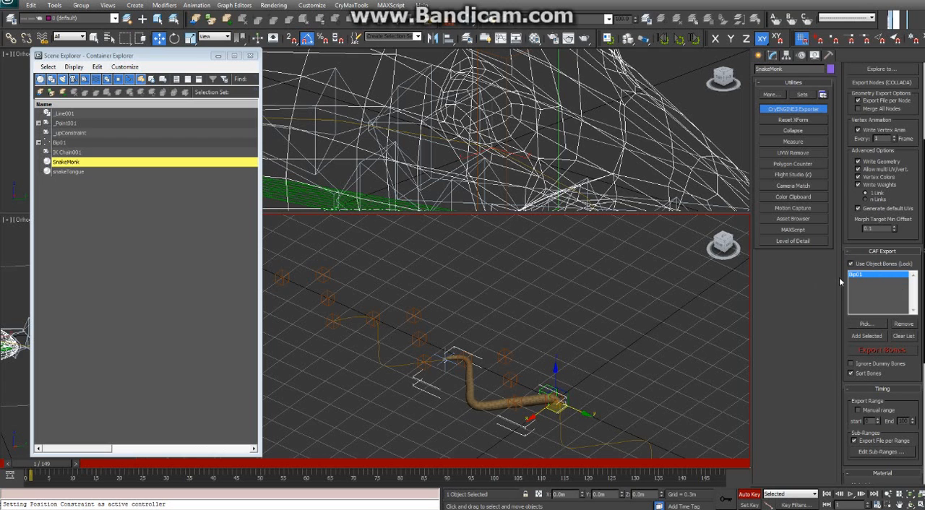
left_click(61, 142)
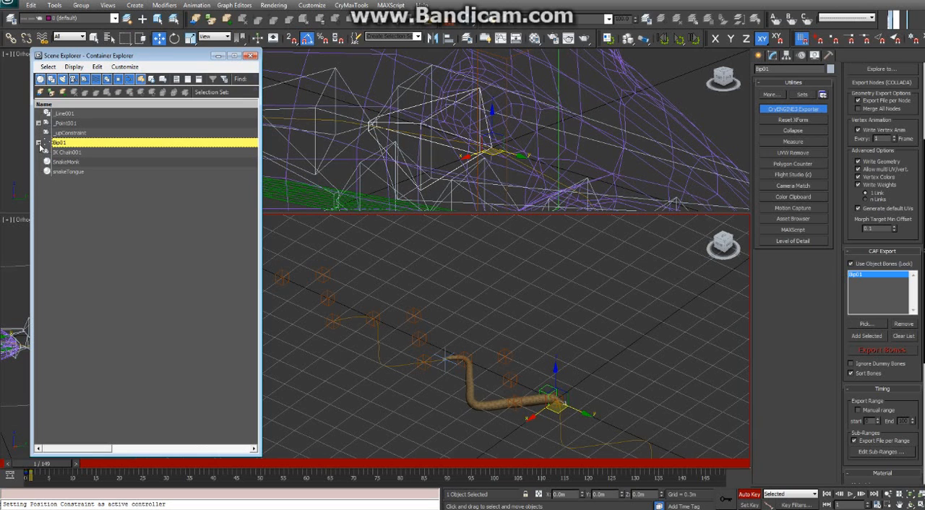
Choose the snake's Bip01 bone node and start exporting its animation
left_click(38, 141)
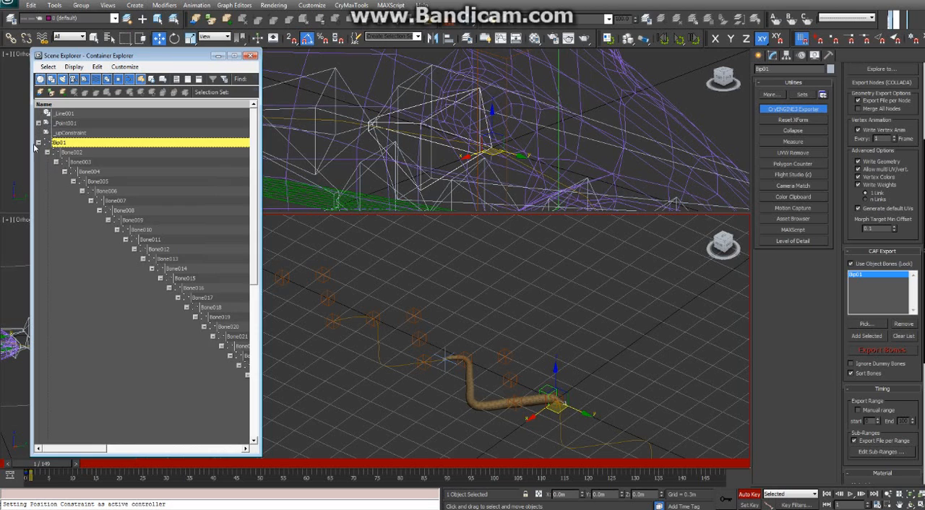
left_click(39, 142)
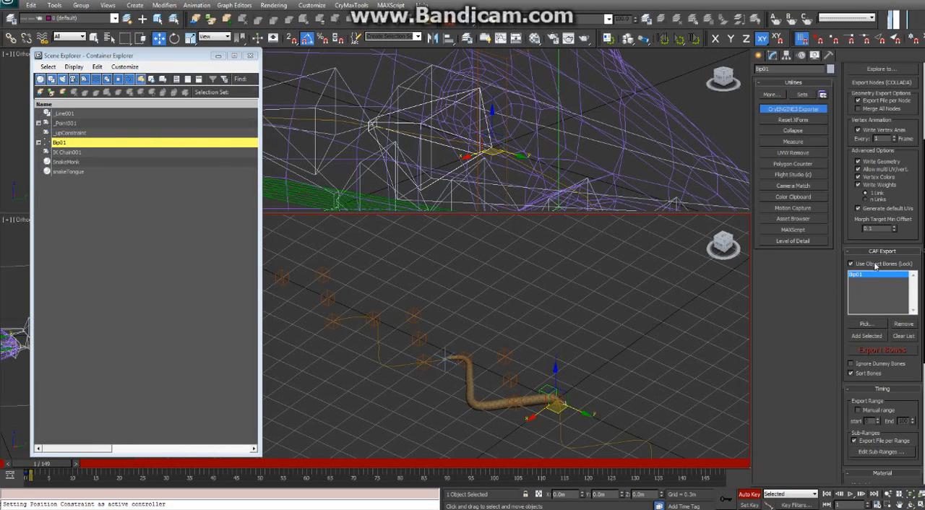
left_click(851, 263)
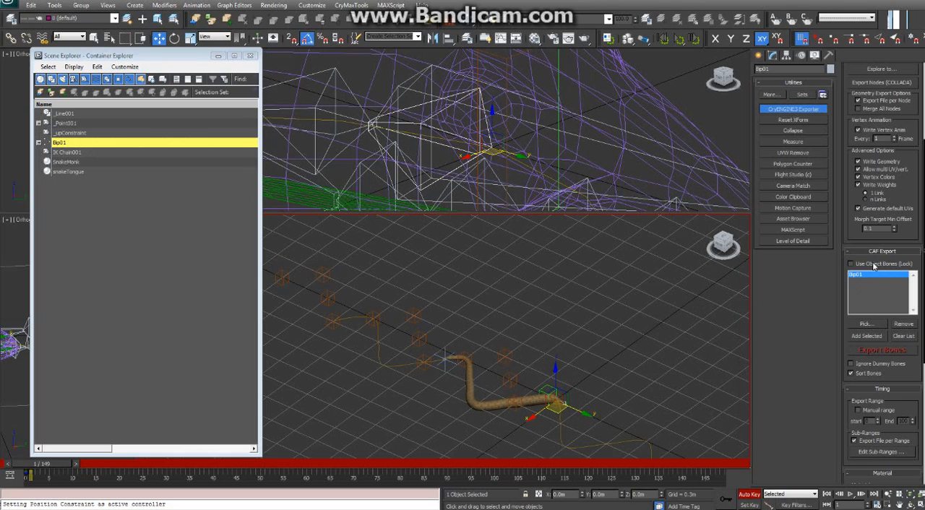
left_click(851, 263)
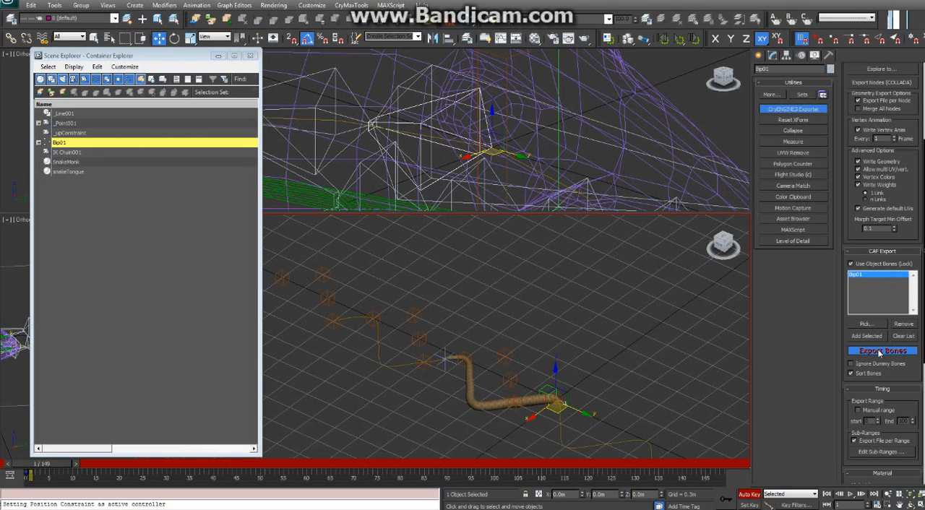
left_click(882, 350)
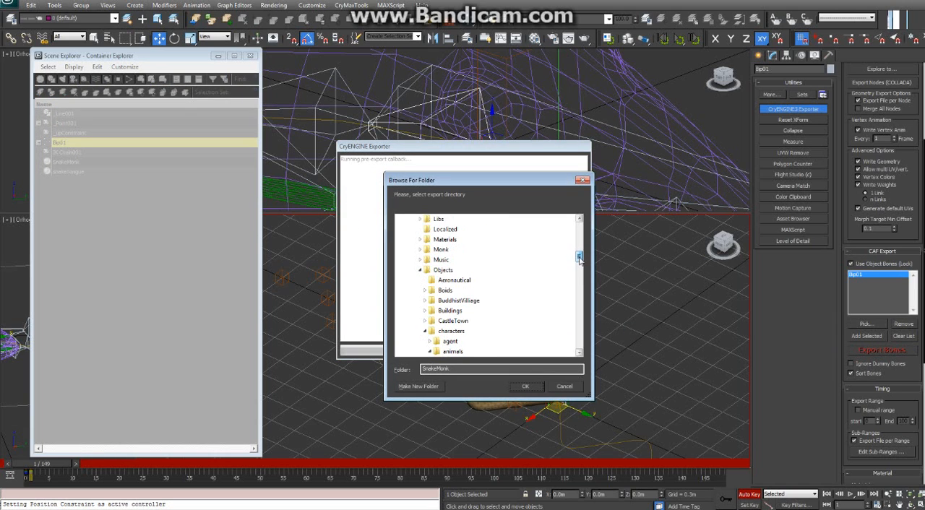
Export into Game/Animations/animals/SnakeMonk, replacing the existing snake_walk.caf
scroll("up", 3)
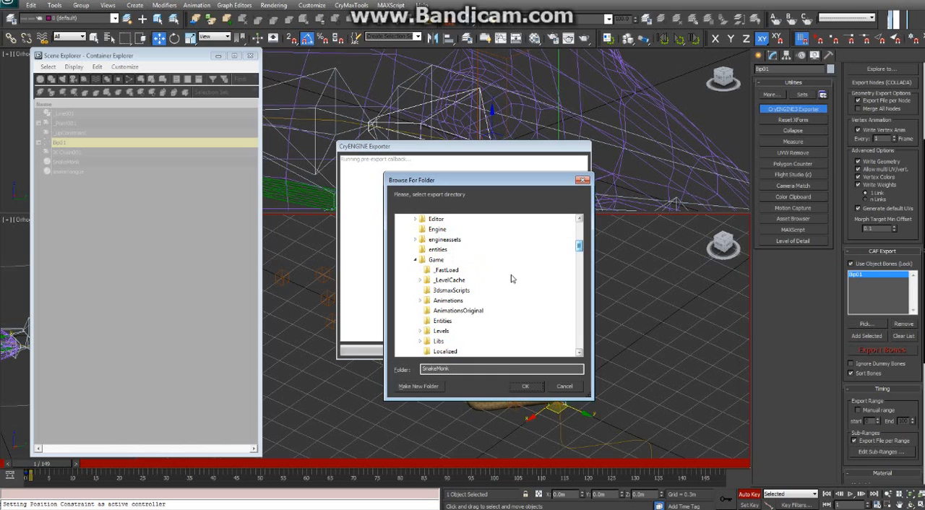
left_click(419, 280)
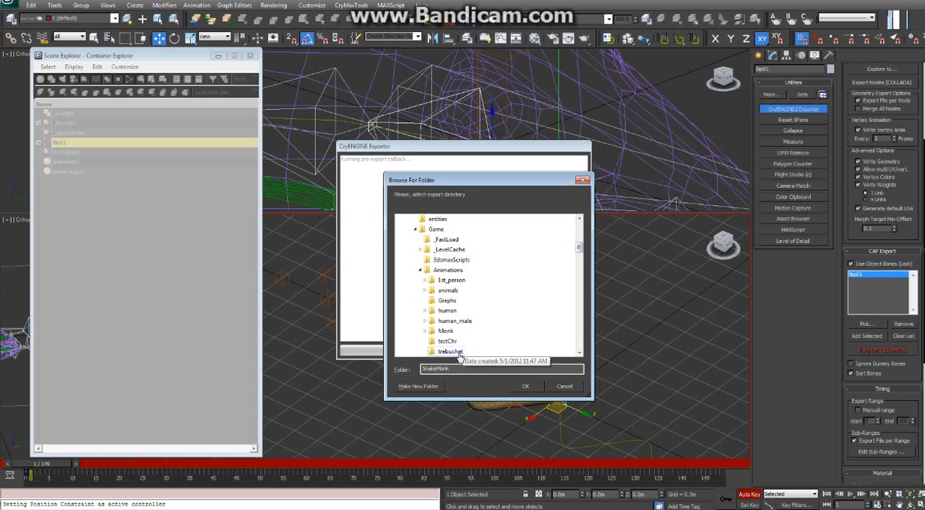
mouse_move(446, 289)
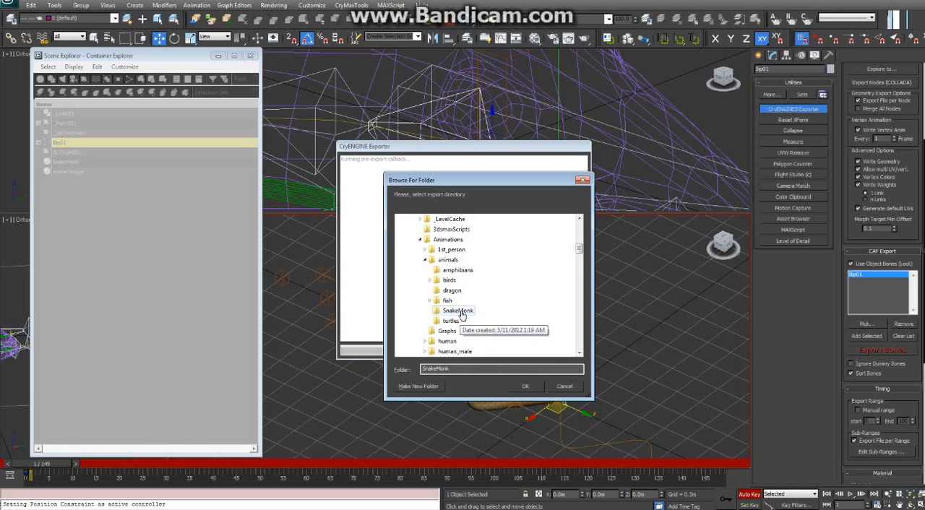
left_click(526, 386)
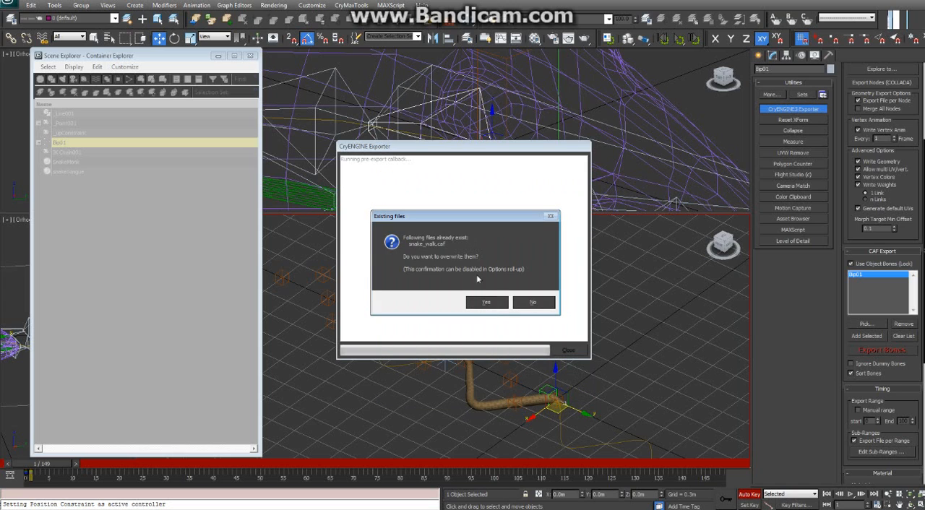
left_click(485, 302)
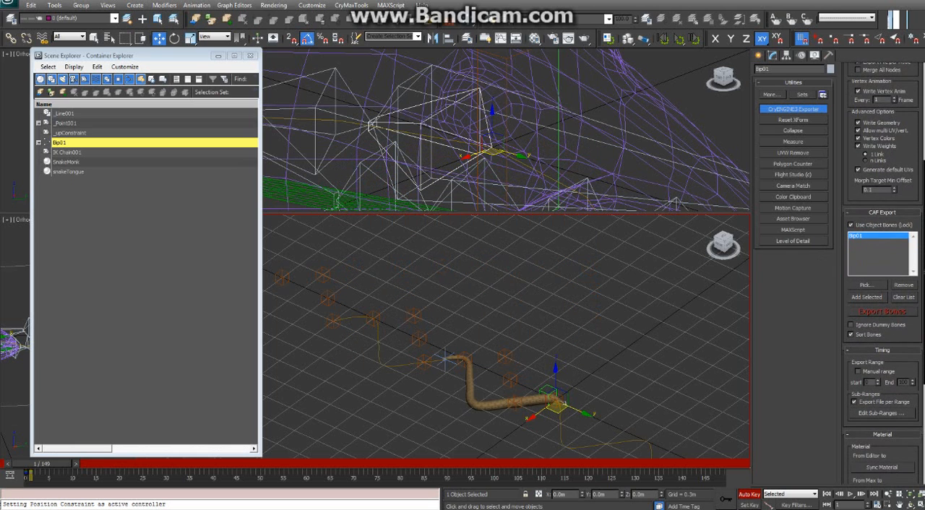
scroll("up", 3)
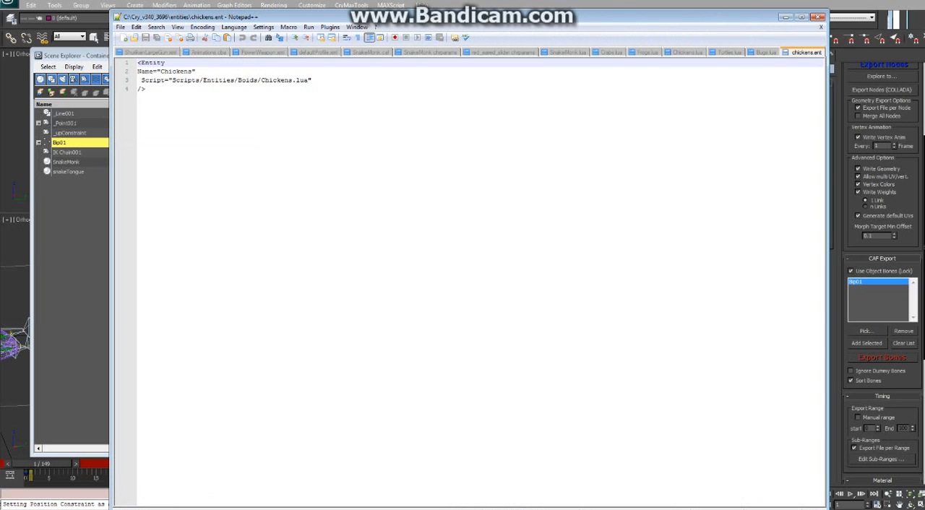
Review the walk_loop entry mapped to snake_walk.caf in SnakeMonk.chrparams
left_click(425, 52)
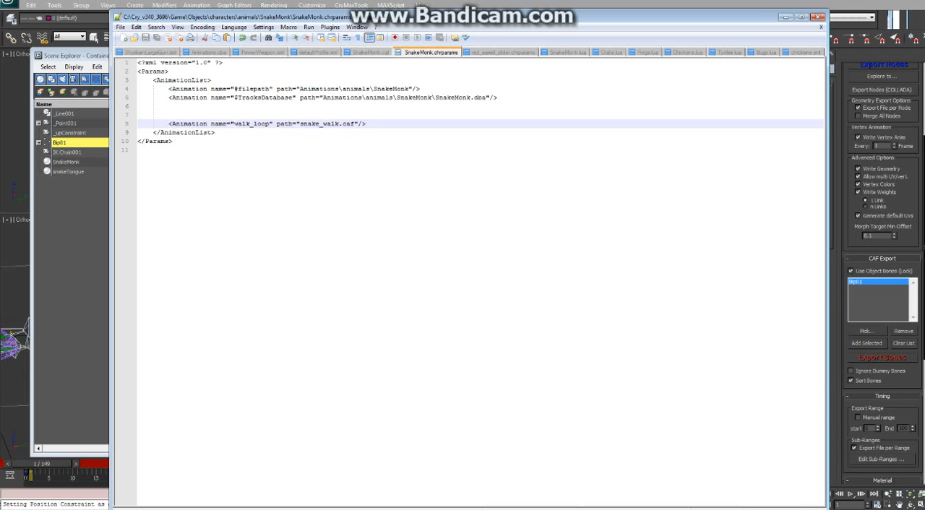
double_click(251, 125)
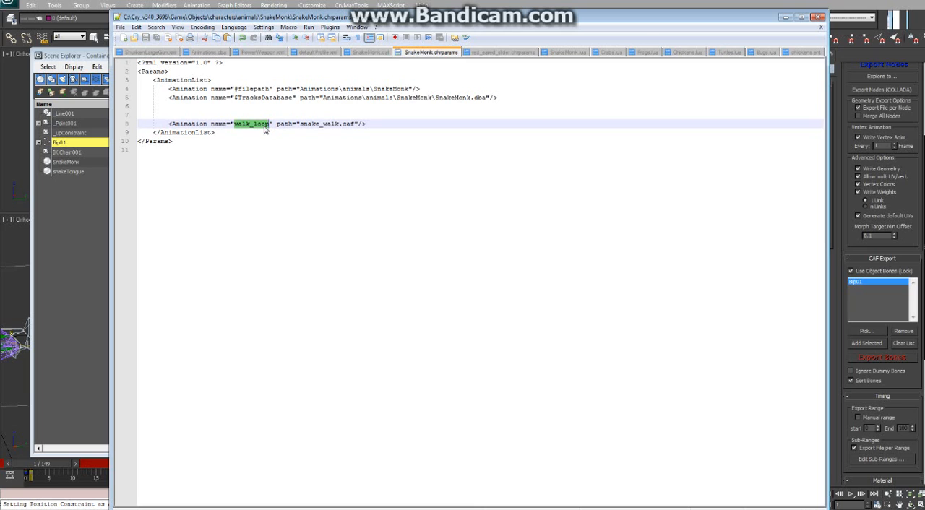
mouse_move(262, 132)
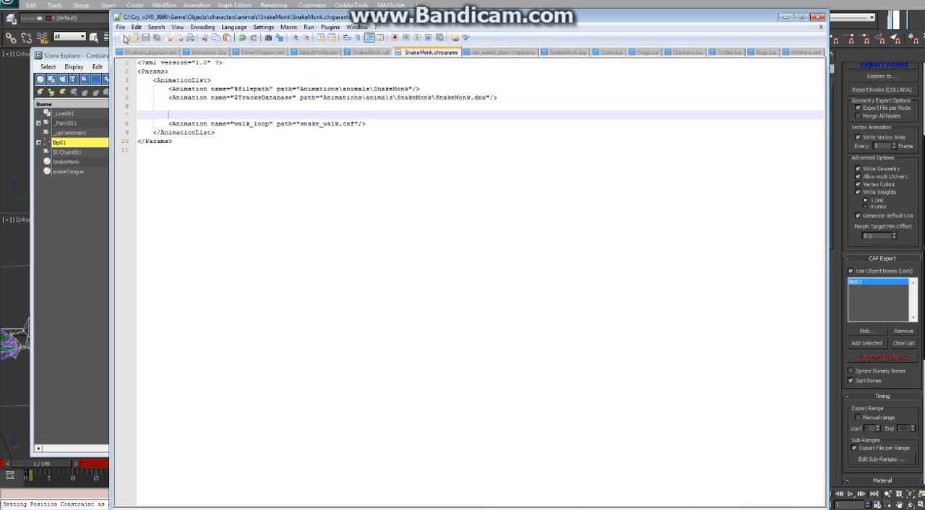
Save SnakeMonk.chrparams into the SnakeMonk character folder
left_click(122, 26)
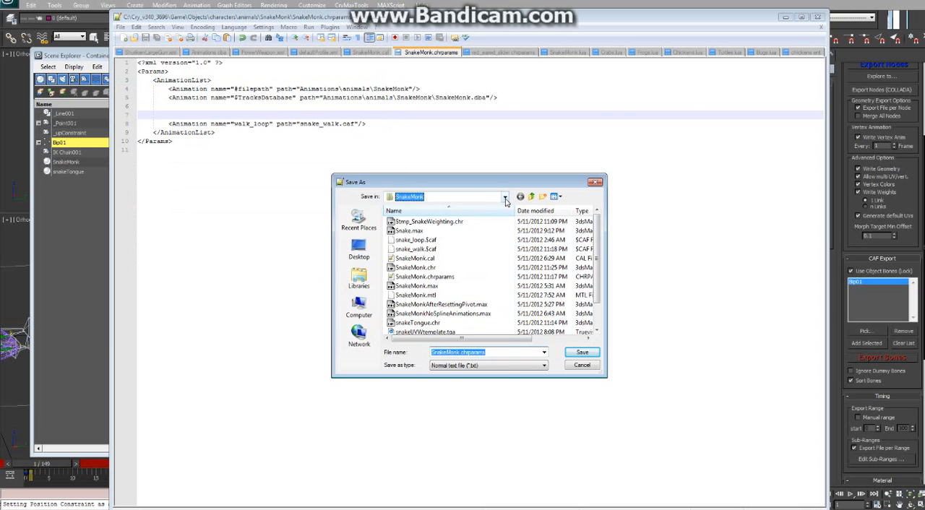
left_click(506, 197)
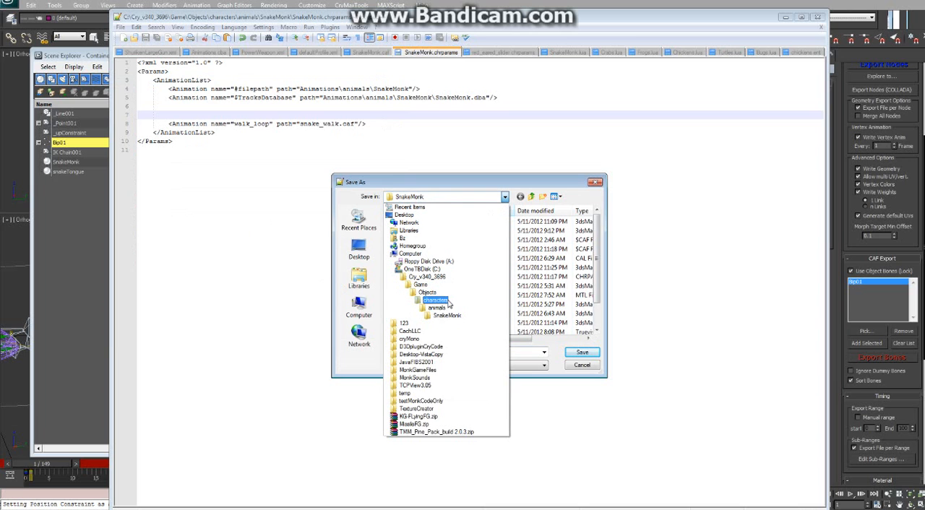
left_click(445, 315)
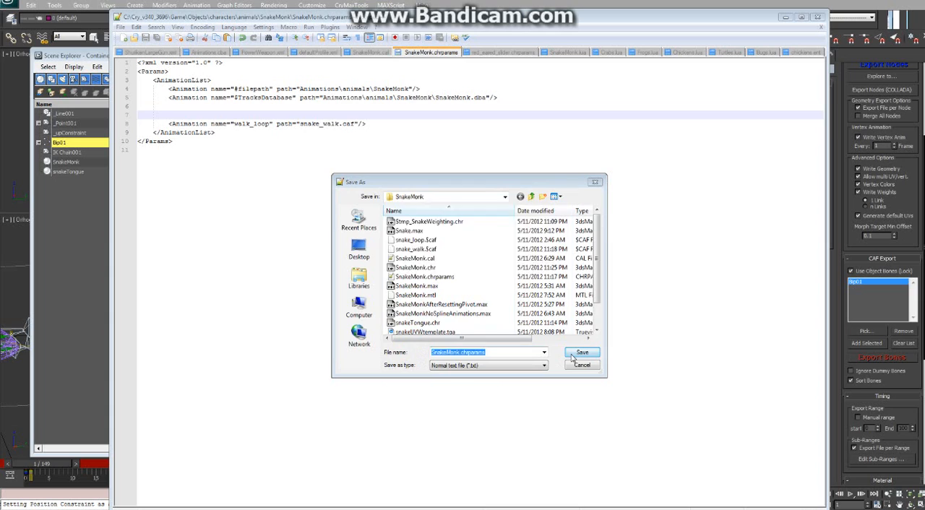
left_click(581, 353)
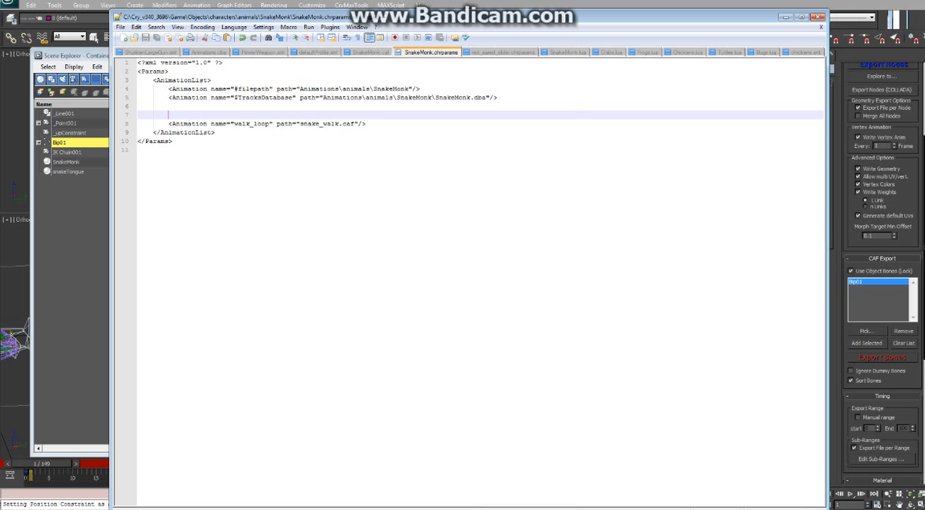
Start a Save As on Crabs.lua, then cancel it
left_click(568, 52)
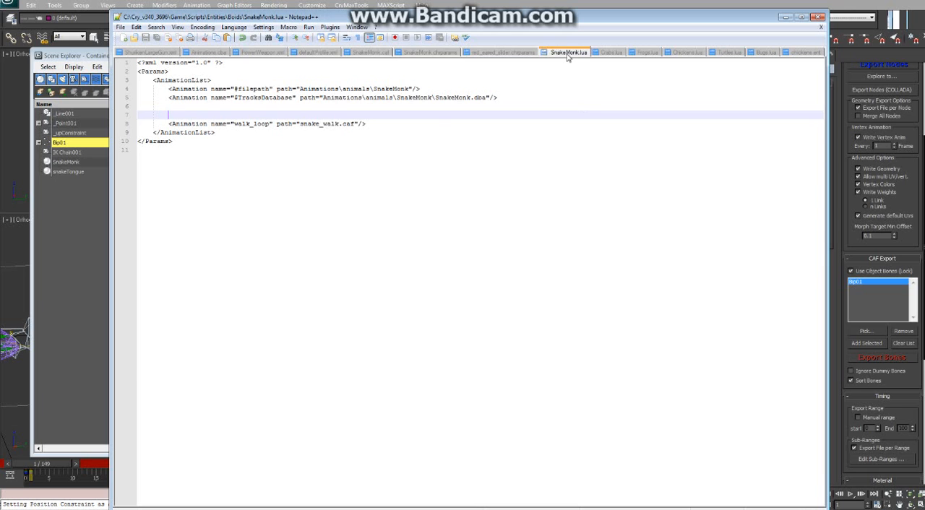
left_click(610, 52)
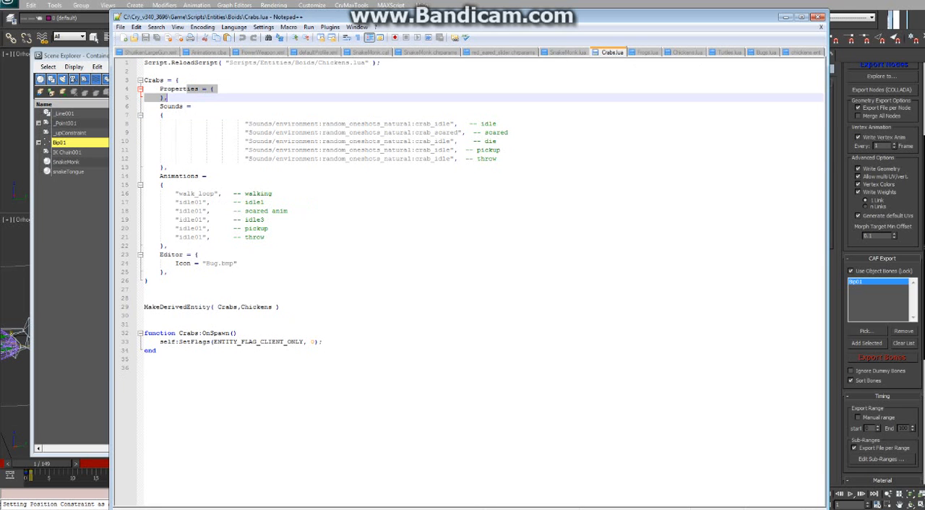
left_click(121, 26)
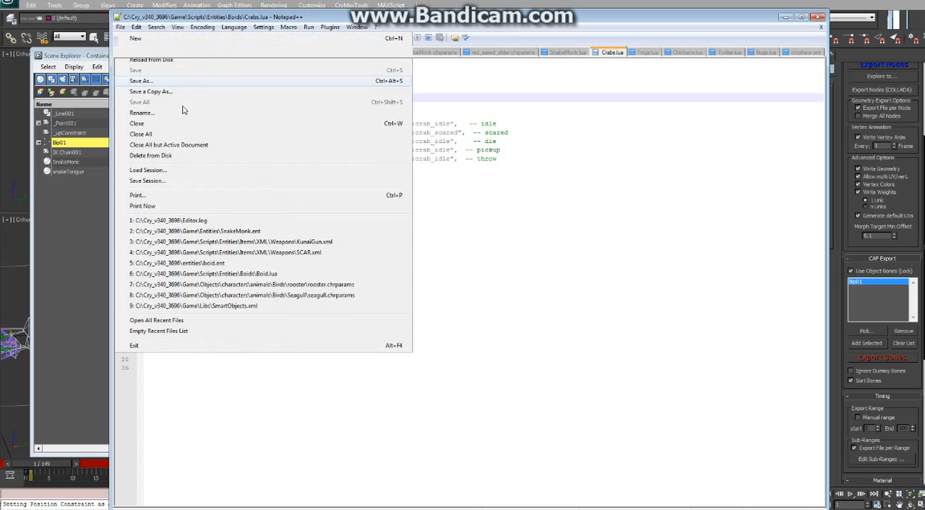
left_click(141, 81)
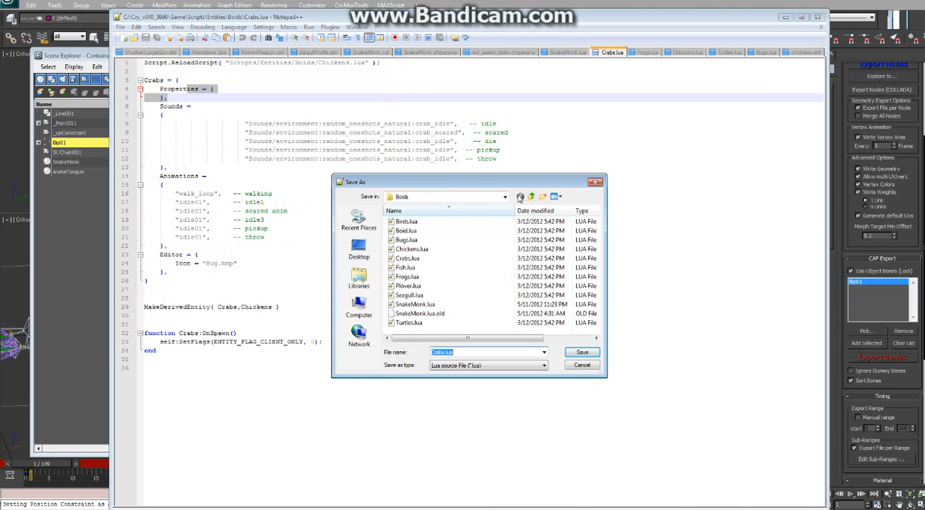
left_click(503, 196)
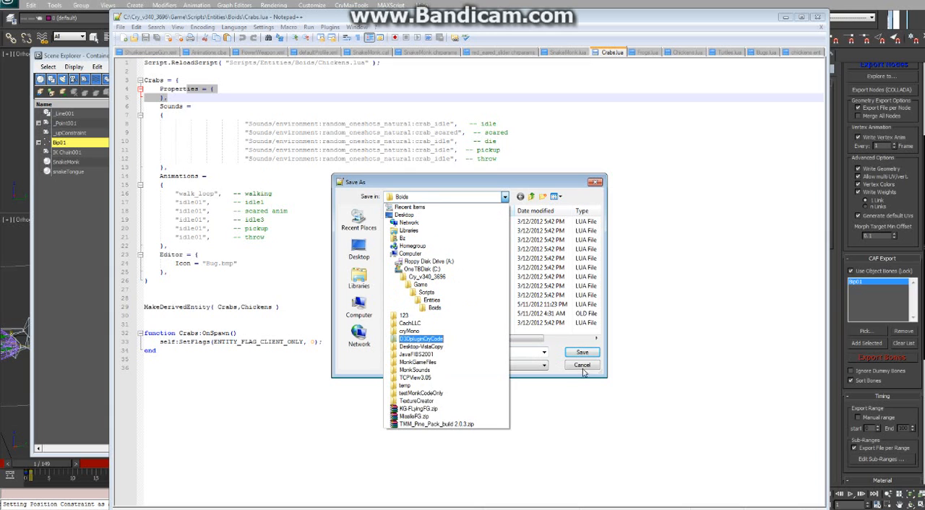
left_click(583, 364)
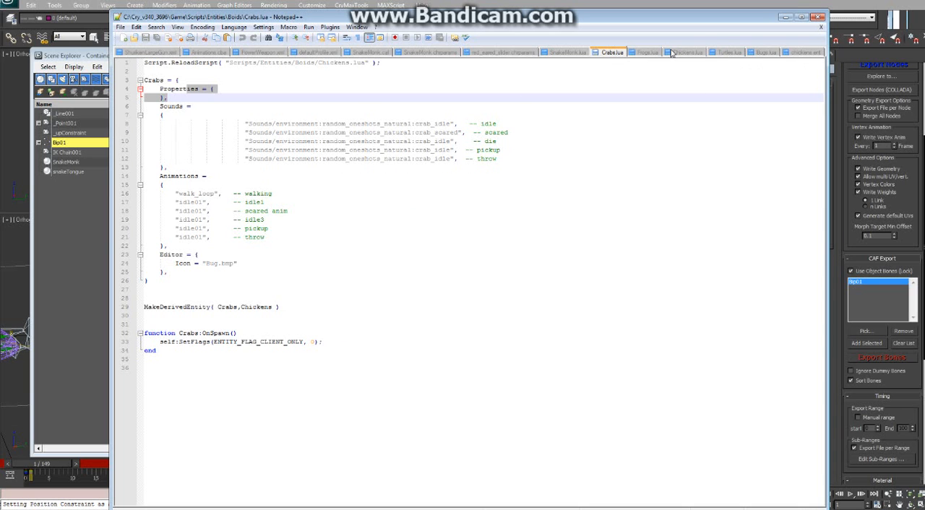
Compare the Crabs, Chickens and Frogs boid scripts and their derived-entity lines
left_click(683, 52)
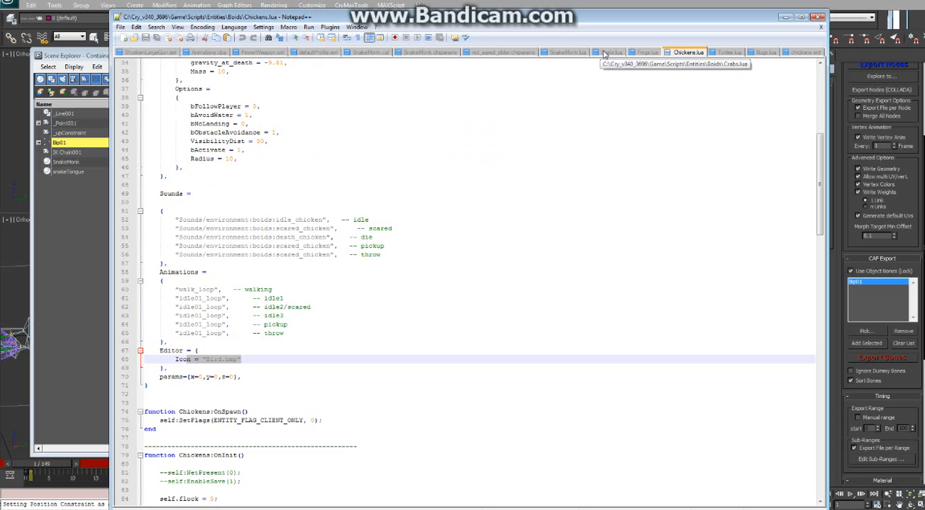
left_click(613, 52)
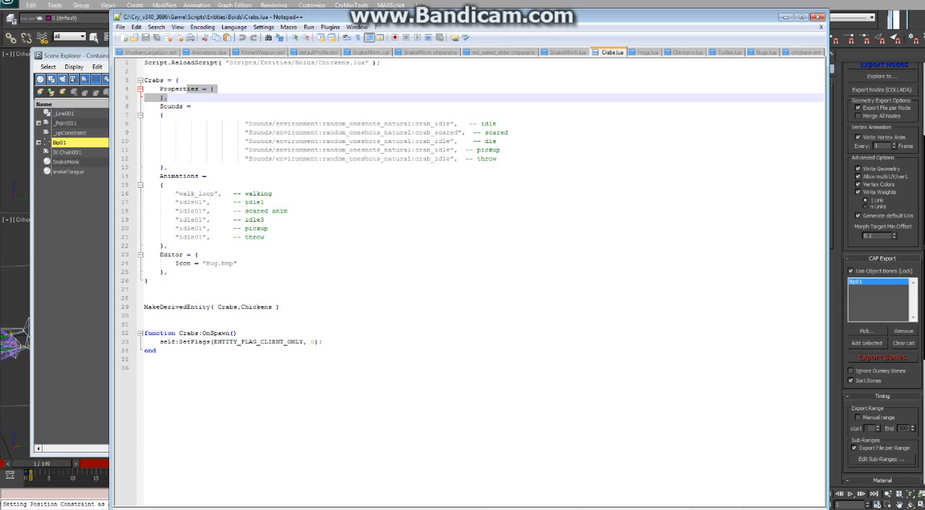
double_click(256, 306)
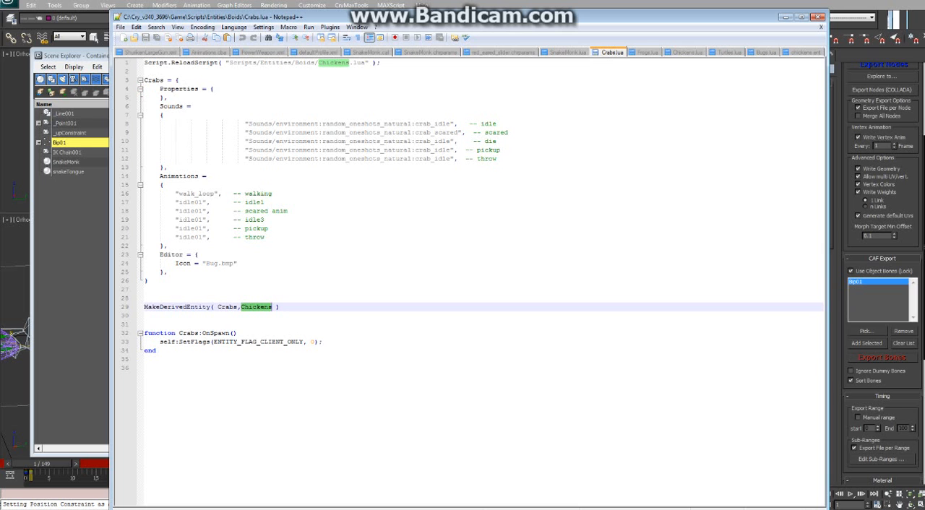
left_click(685, 52)
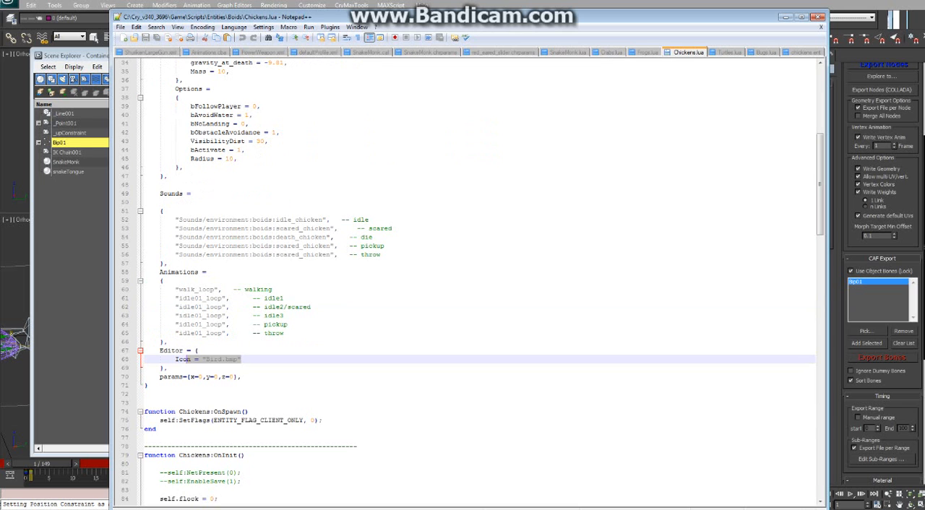
scroll("up", 3)
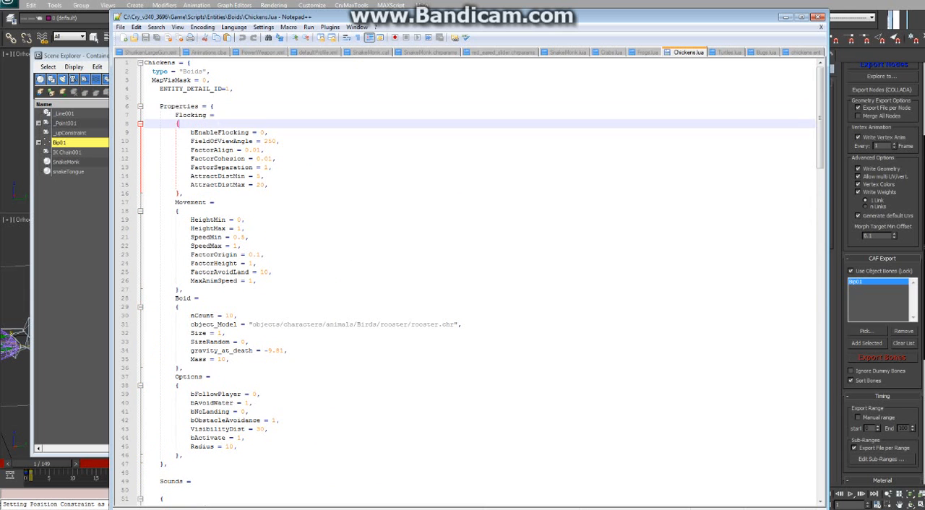
scroll("down", 3)
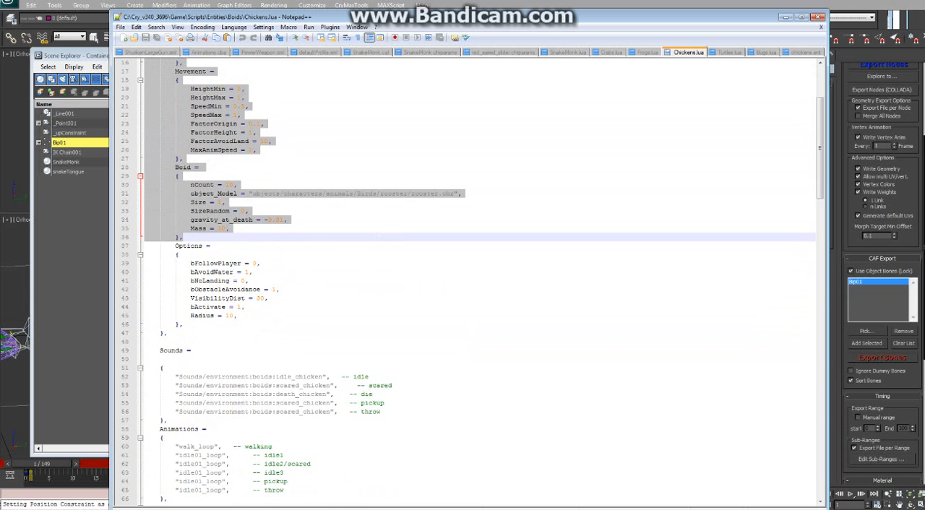
scroll("down", 3)
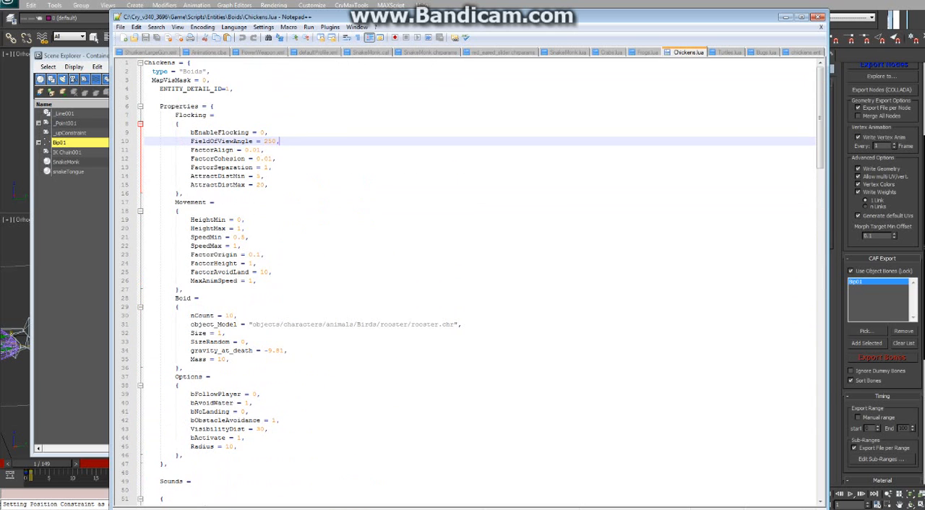
left_click(644, 52)
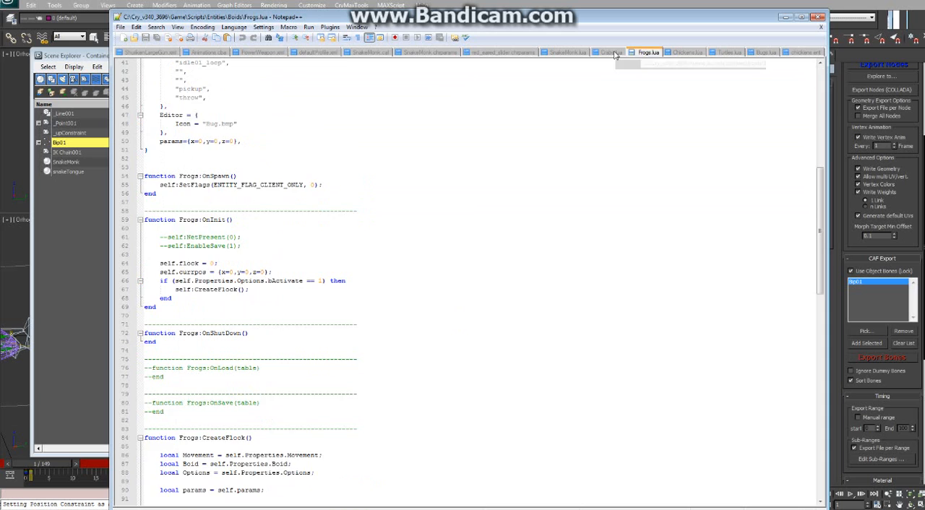
left_click(613, 52)
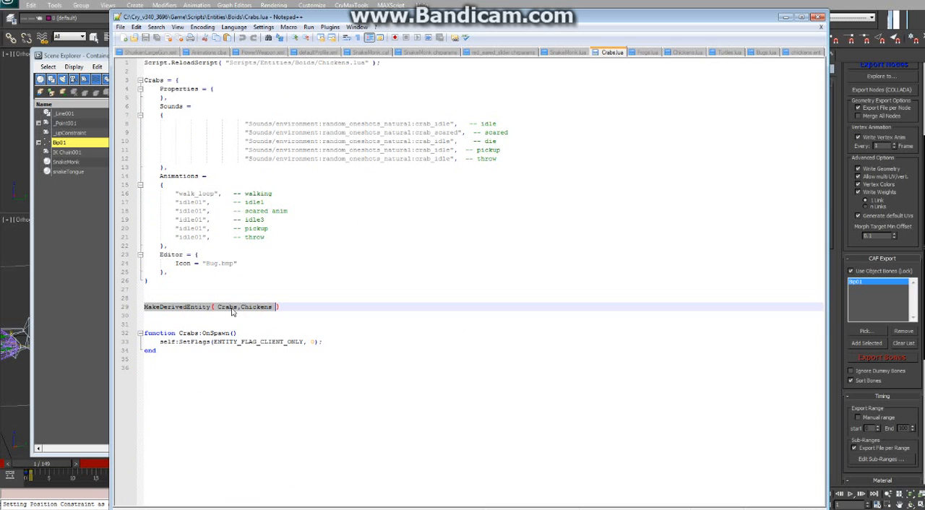
Select the entire Crabs.lua script for reuse
double_click(227, 306)
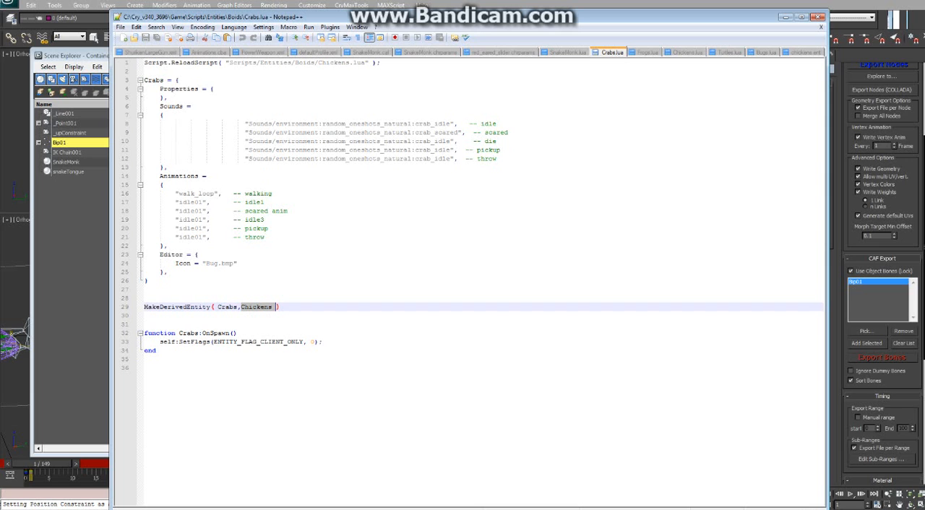
key("ctrl+a")
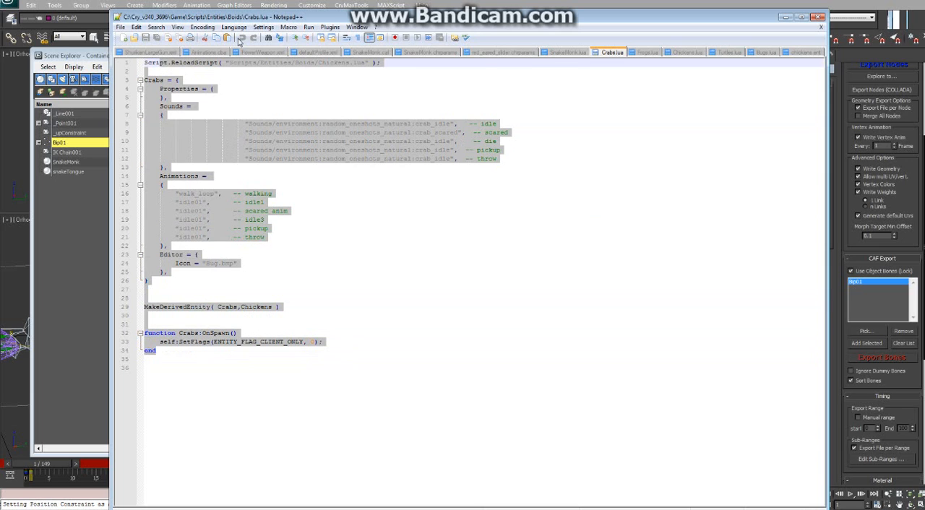
left_click(566, 52)
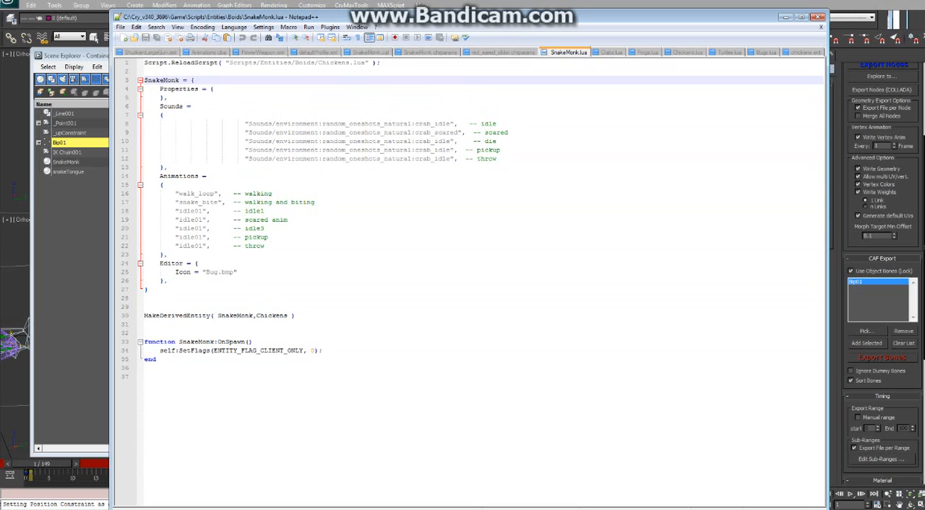
double_click(162, 80)
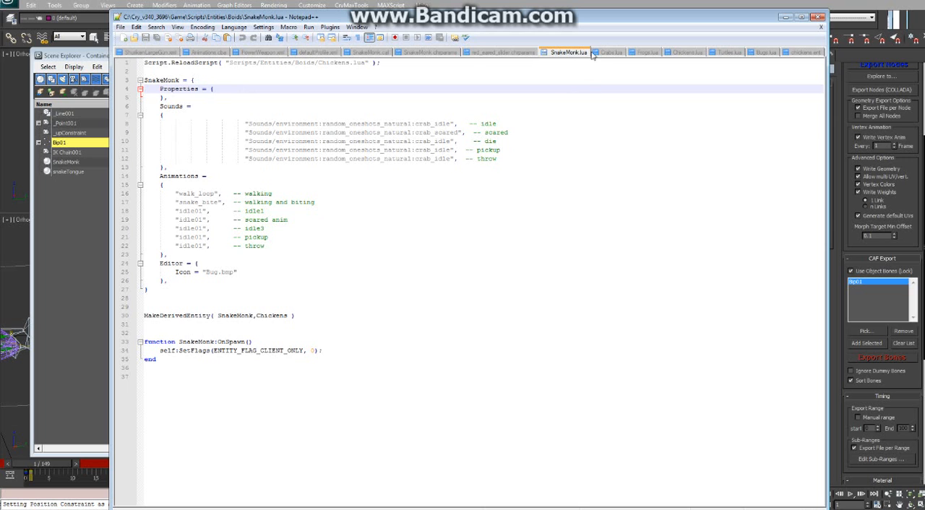
left_click(686, 52)
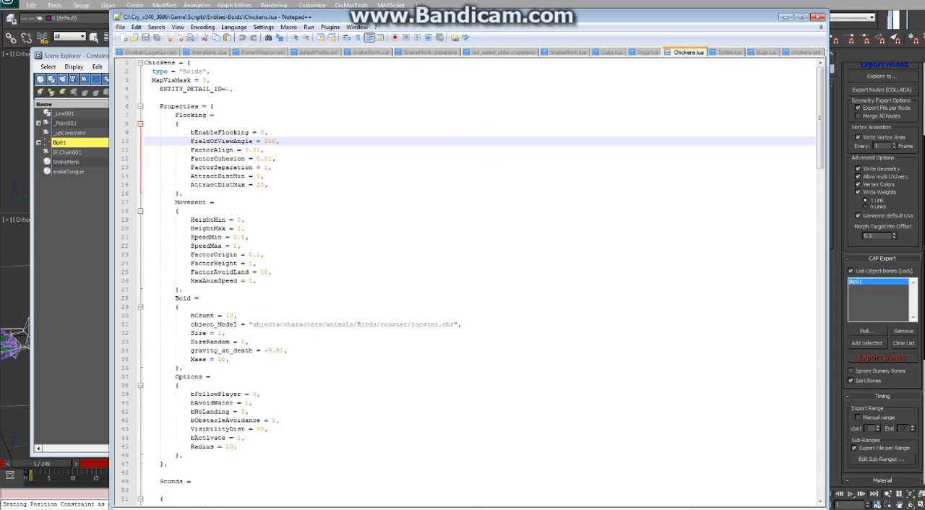
left_click(611, 52)
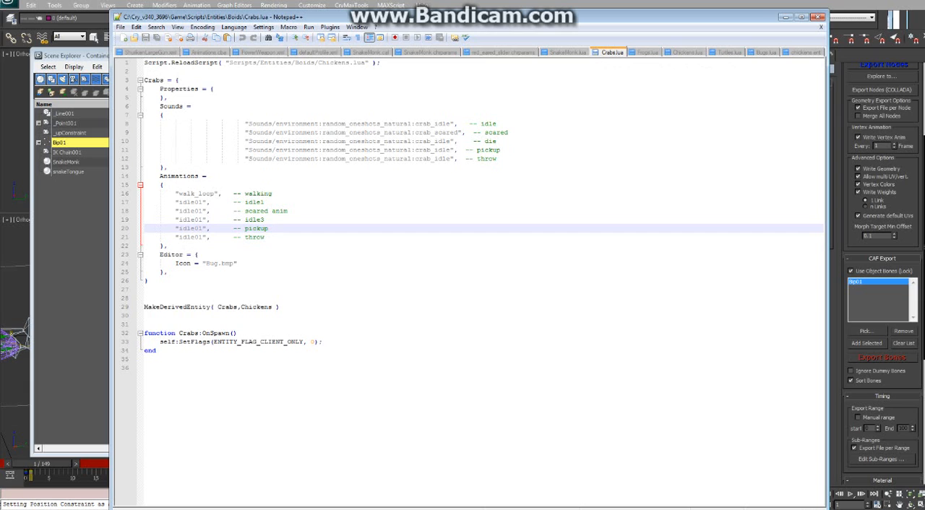
left_click(187, 194)
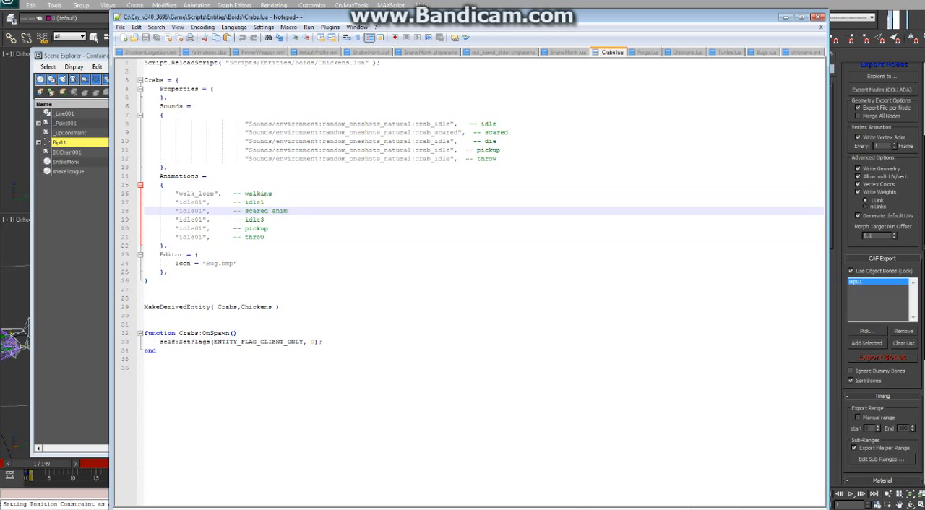
double_click(199, 194)
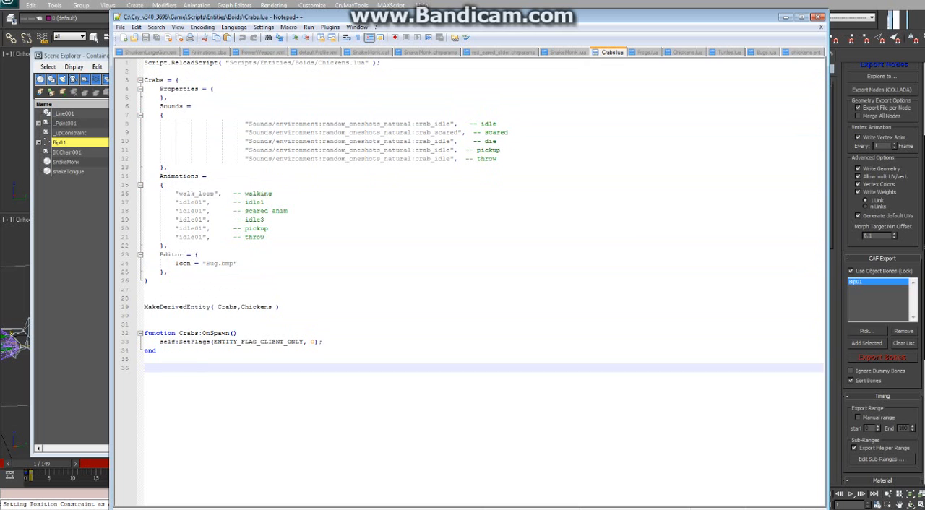
left_click(122, 26)
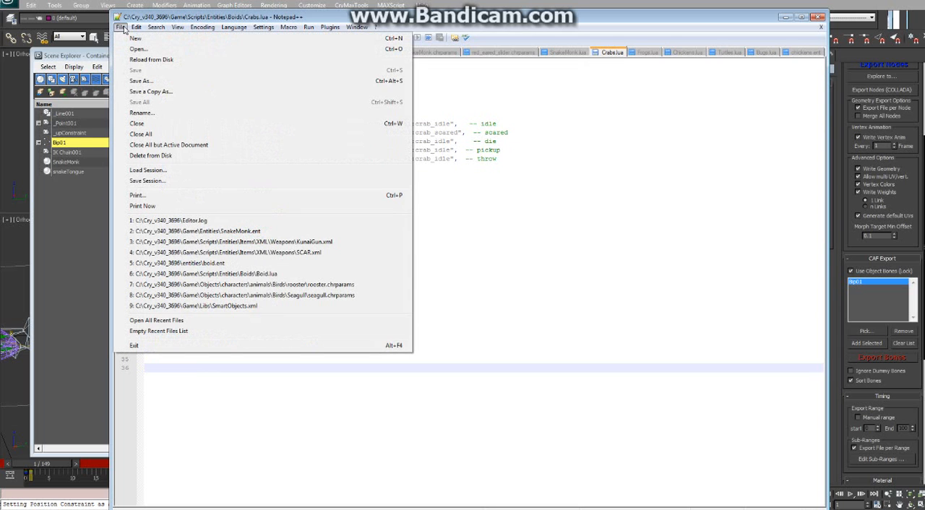
Abandon the Save As started on Crabs.lua
left_click(142, 81)
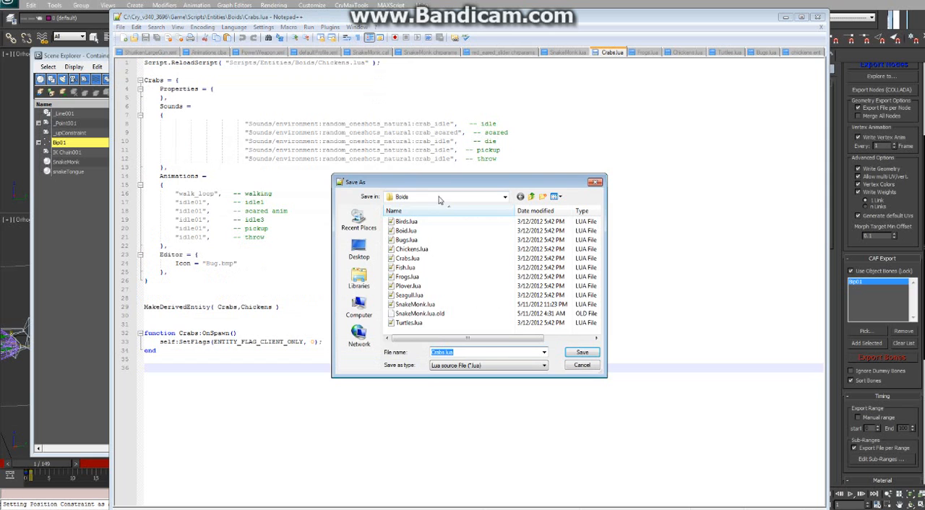
left_click(504, 197)
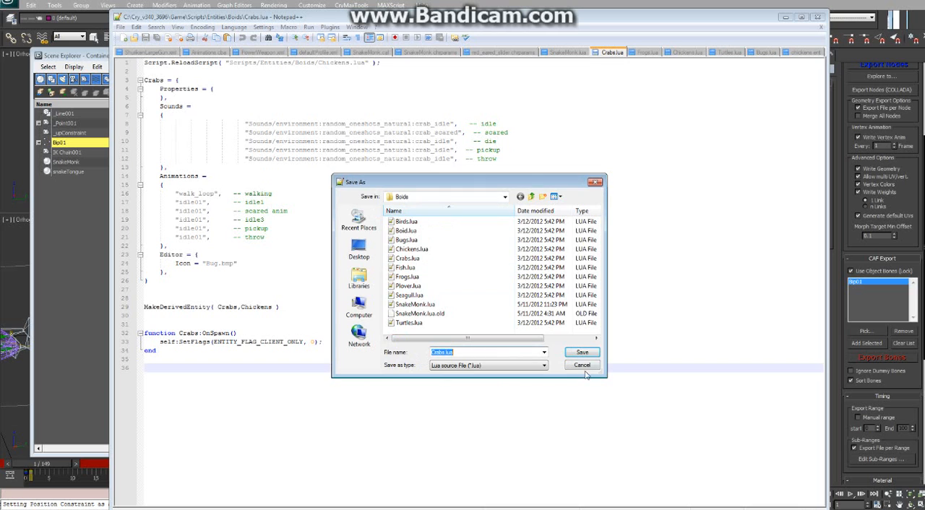
left_click(581, 364)
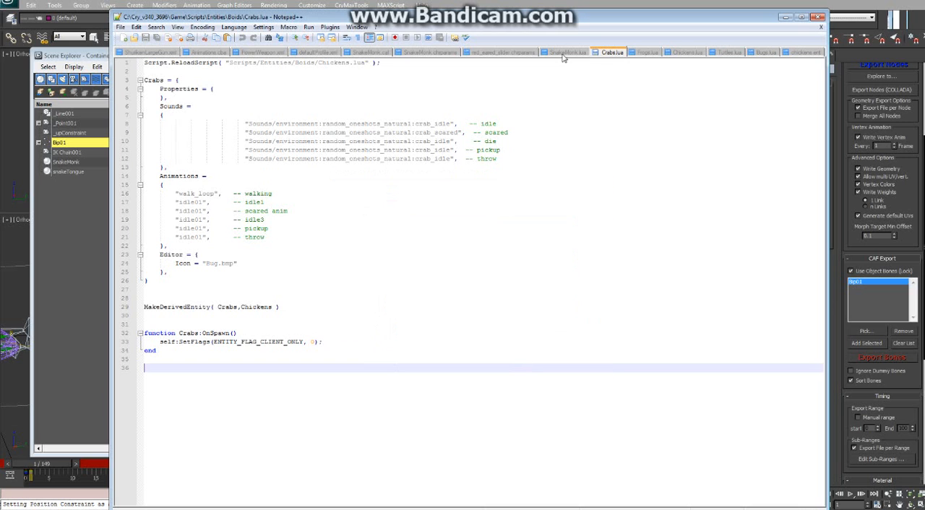
Save SnakeMonk.lua into the Birds scripts folder
left_click(121, 26)
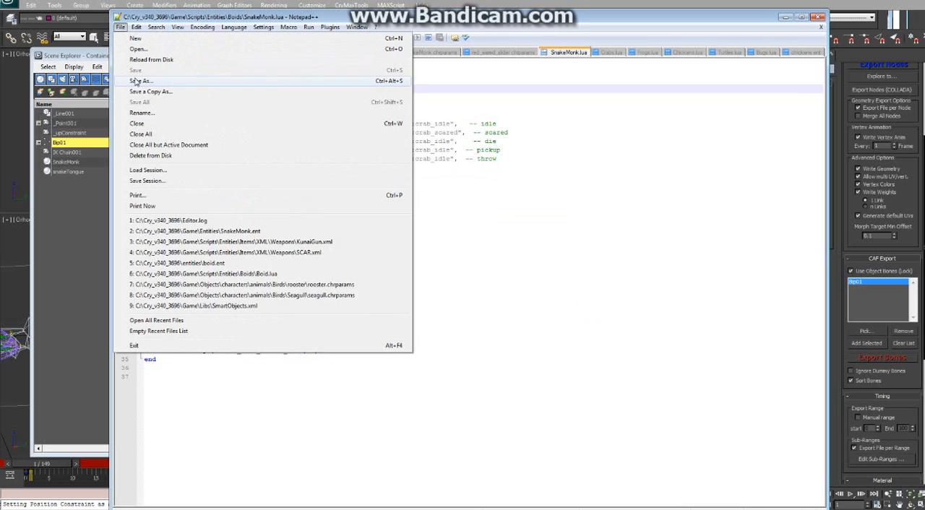
left_click(142, 81)
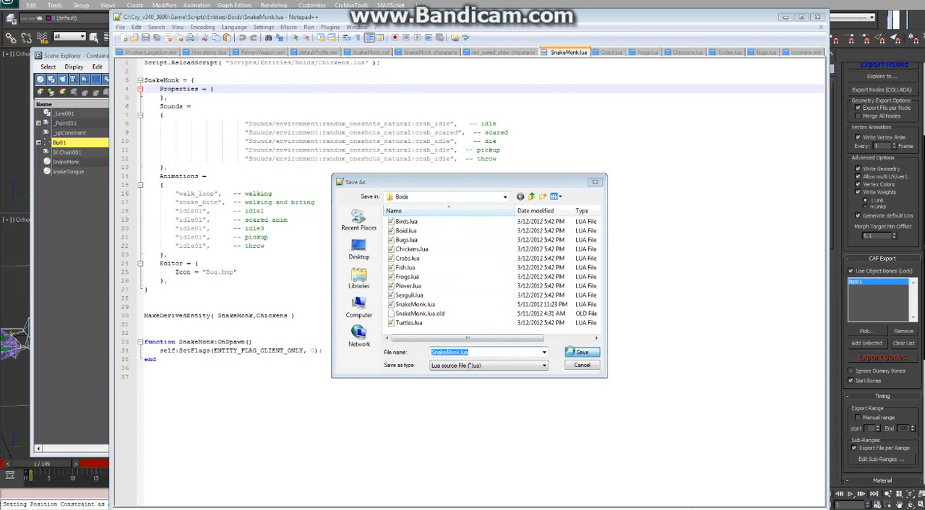
left_click(581, 353)
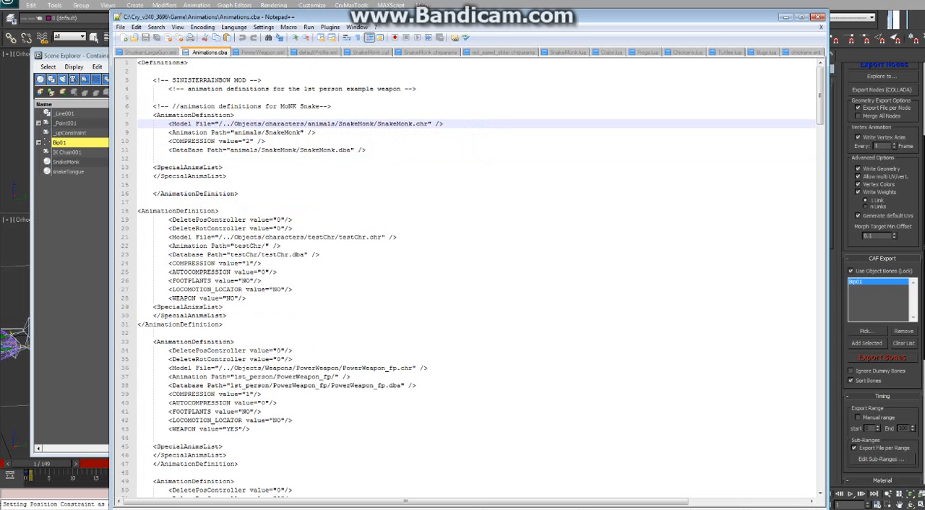
left_click(121, 26)
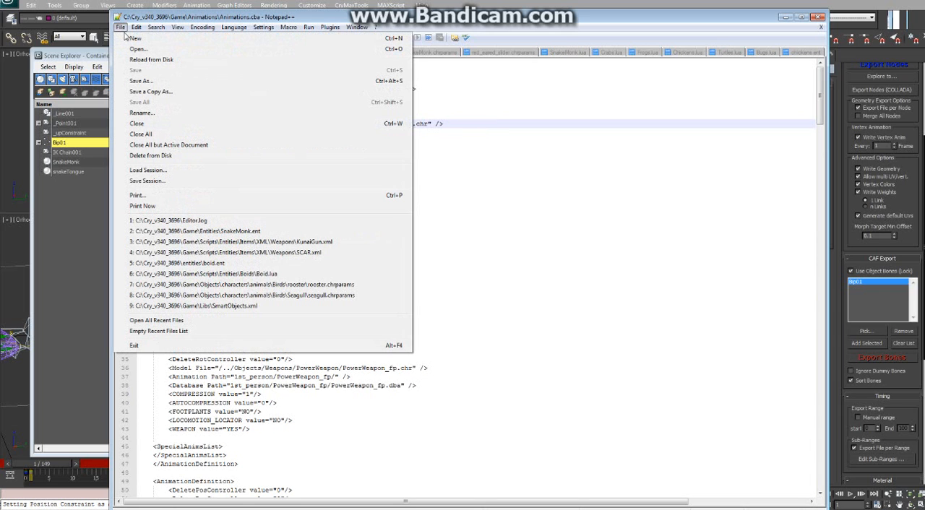
left_click(140, 80)
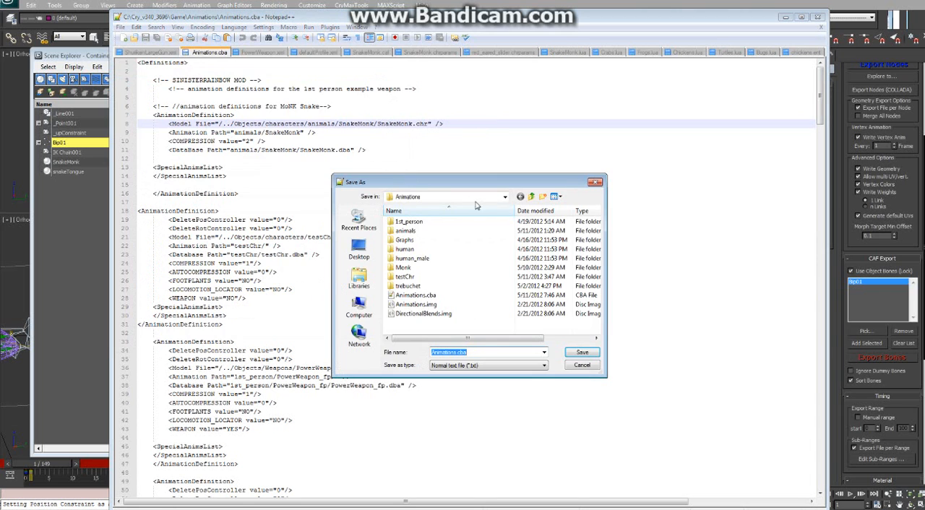
left_click(503, 197)
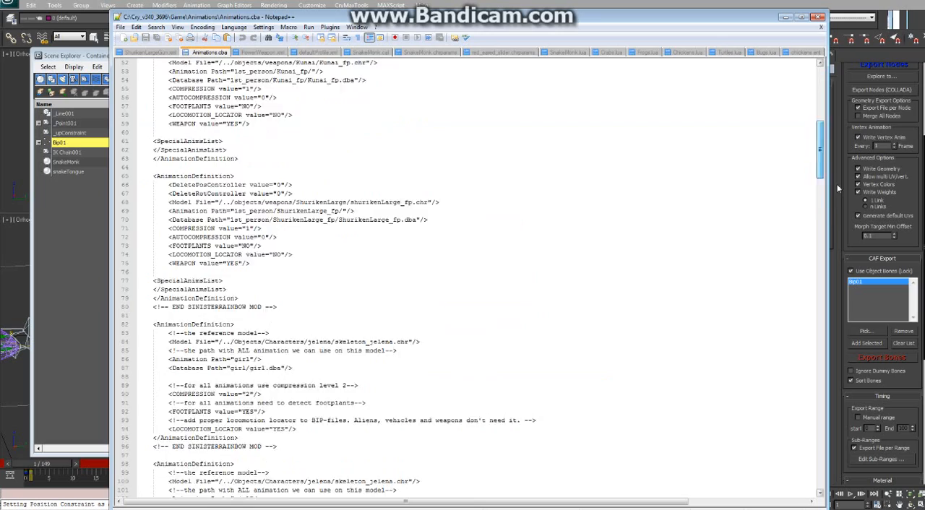
scroll("down", 3)
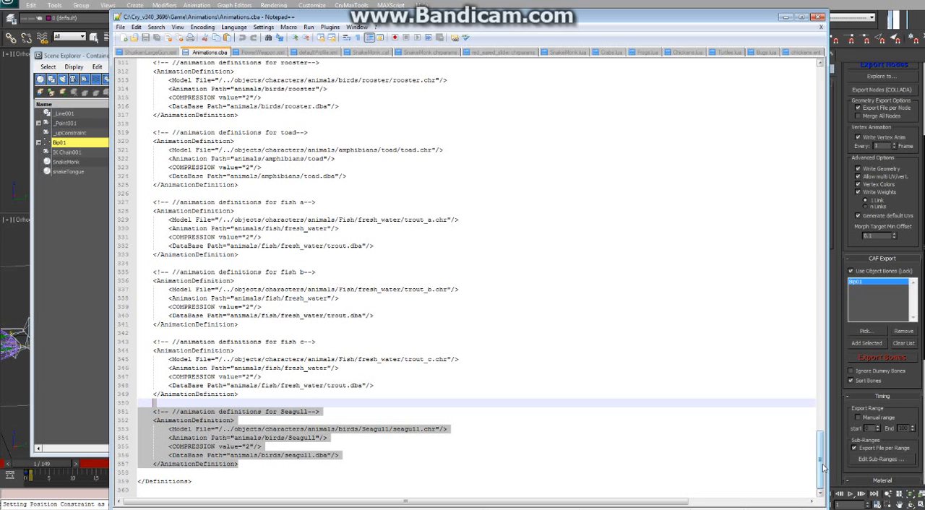
scroll("up", 3)
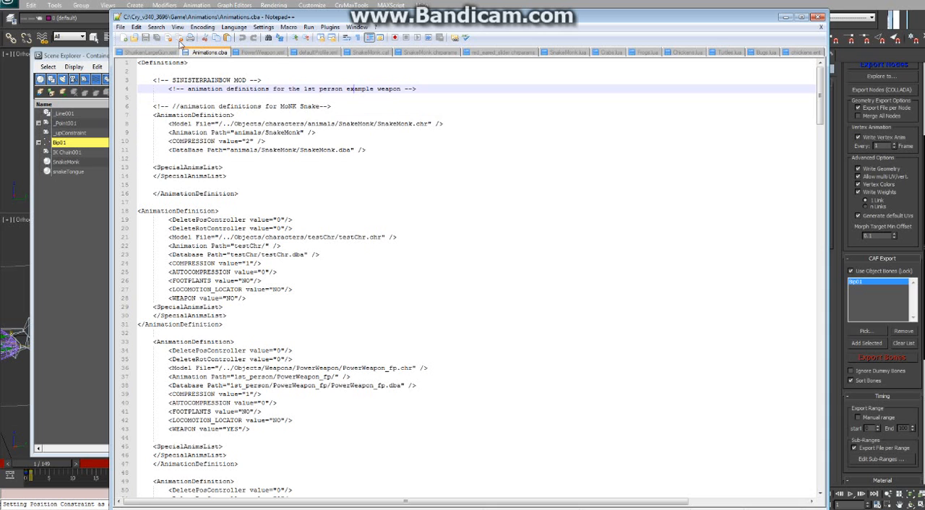
Save Animations.cba under its own name, replacing the existing file
left_click(122, 26)
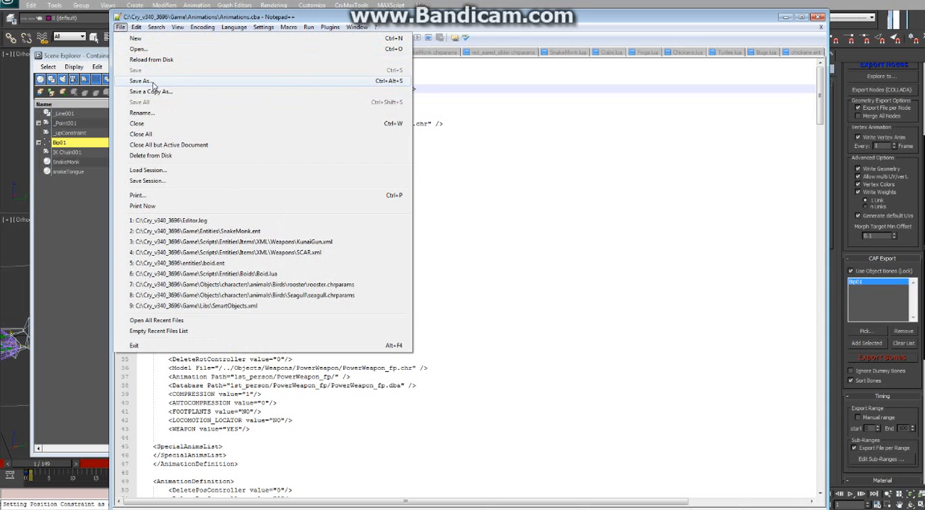
left_click(140, 81)
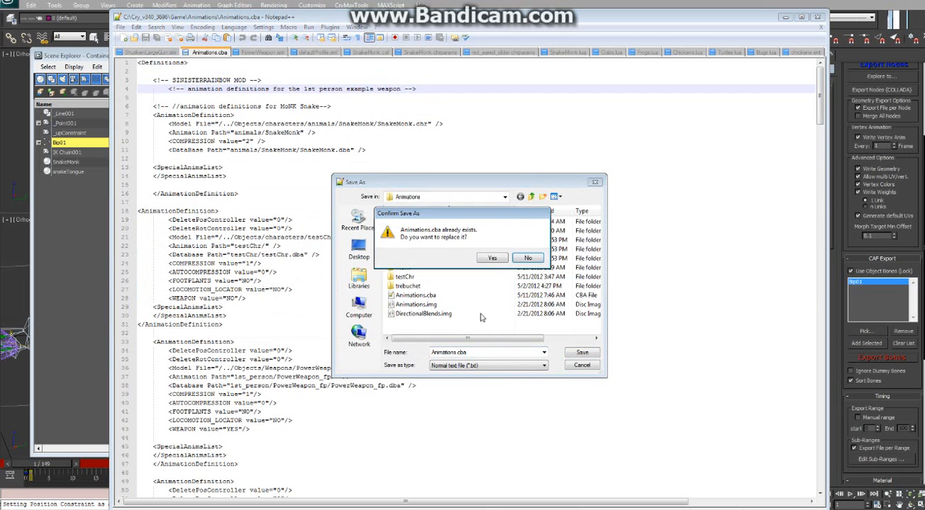
left_click(491, 257)
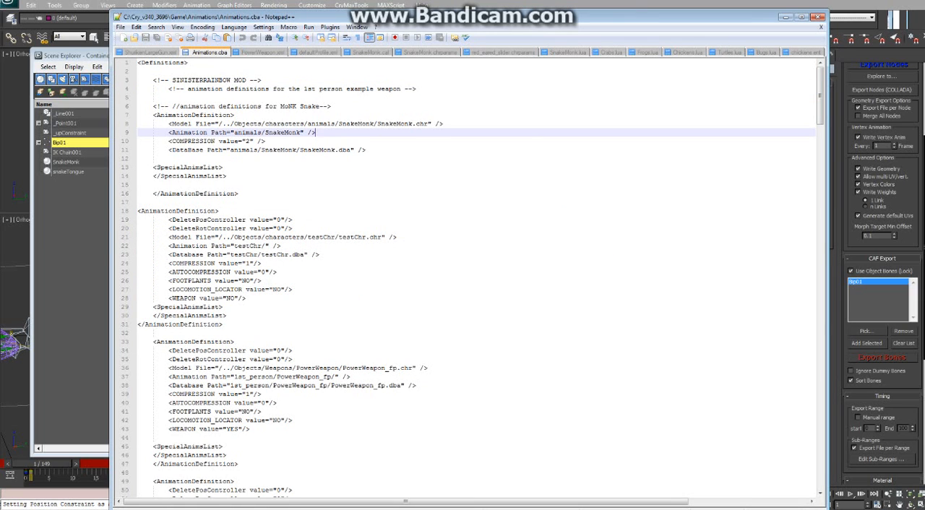
left_click(427, 52)
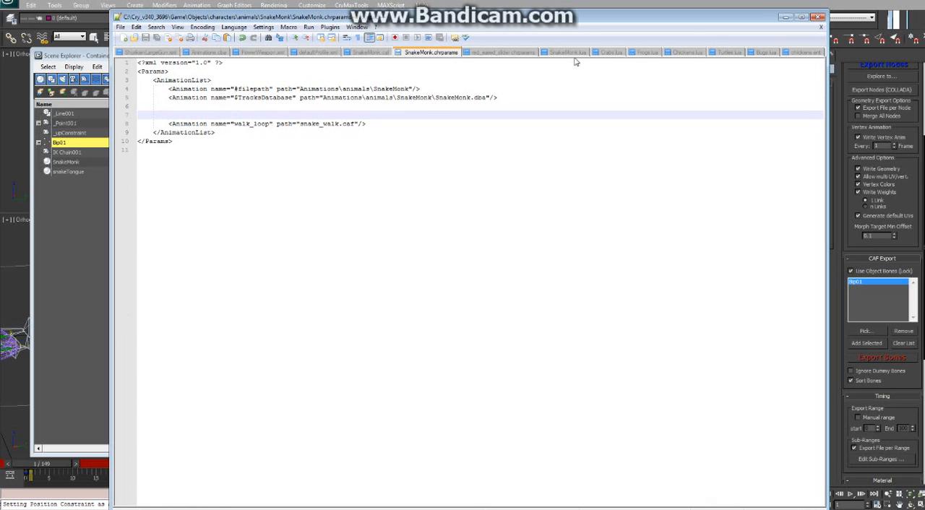
mouse_move(802, 57)
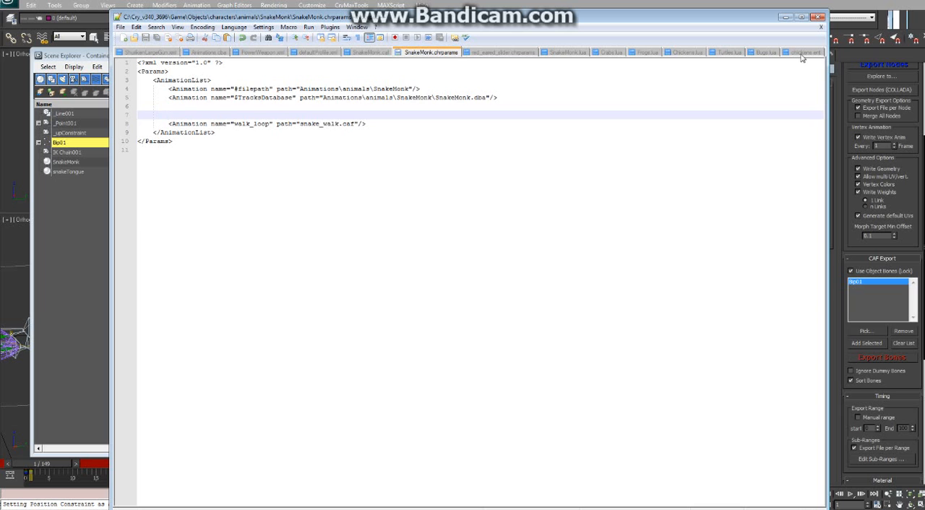
Browse the Cry_v340_3696\entities folder to locate chickens.ent
left_click(121, 26)
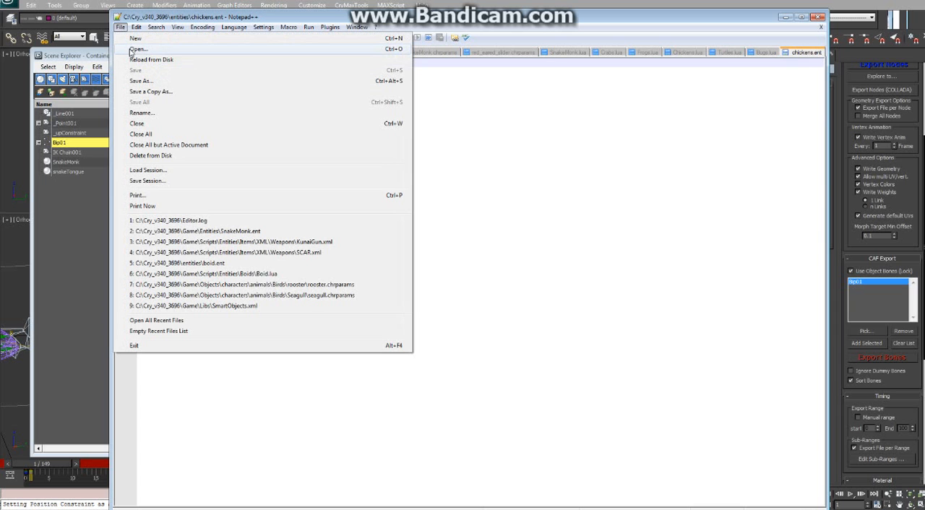
left_click(139, 49)
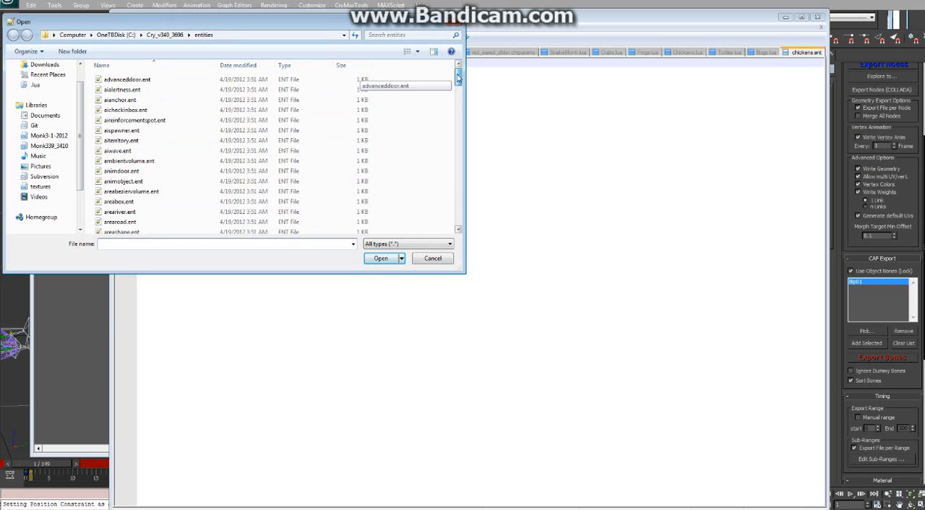
mouse_move(361, 151)
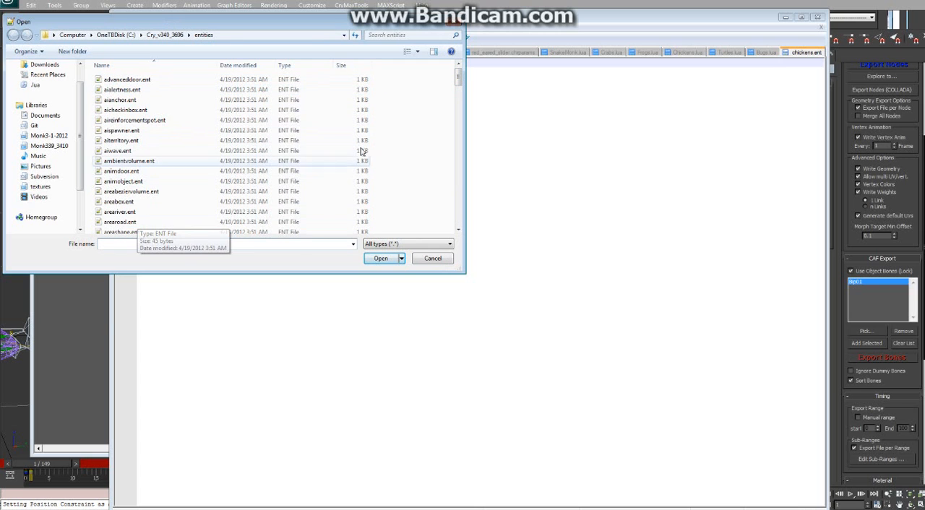
scroll("down", 3)
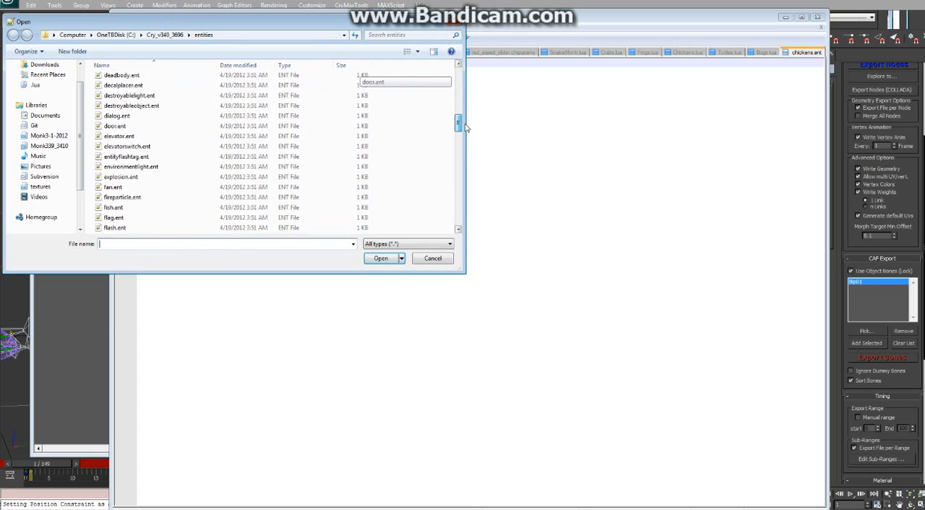
scroll("down", 3)
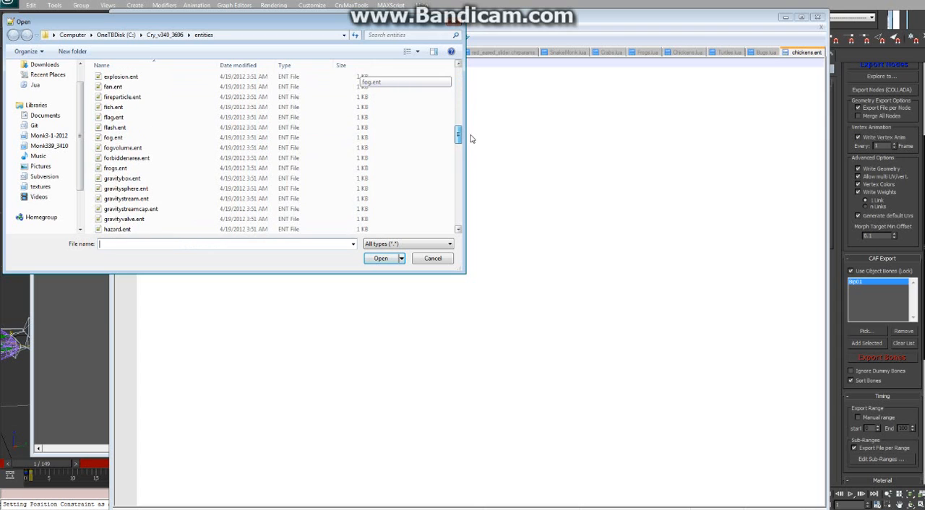
scroll("down", 3)
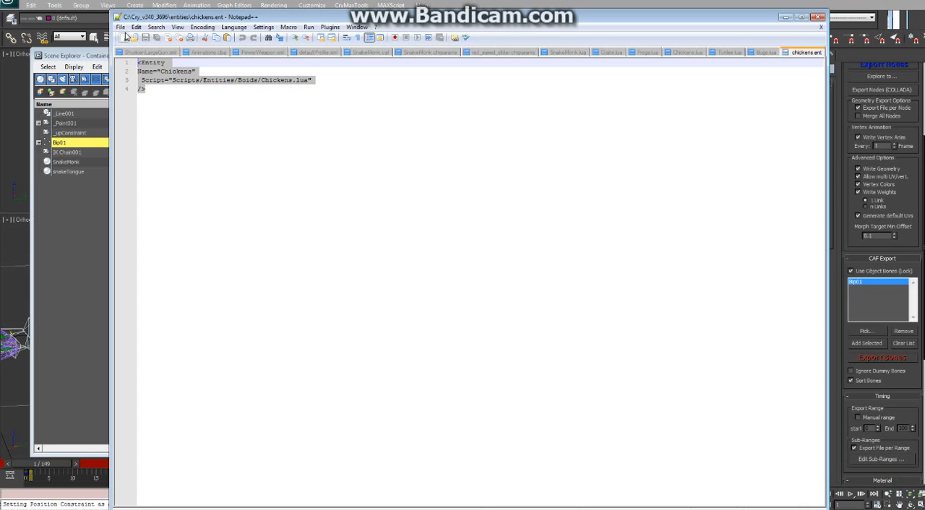
Paste the Chickens entity into the new document and rename it to SnakeMonk with the SnakeMonk.lua script path
left_click(124, 37)
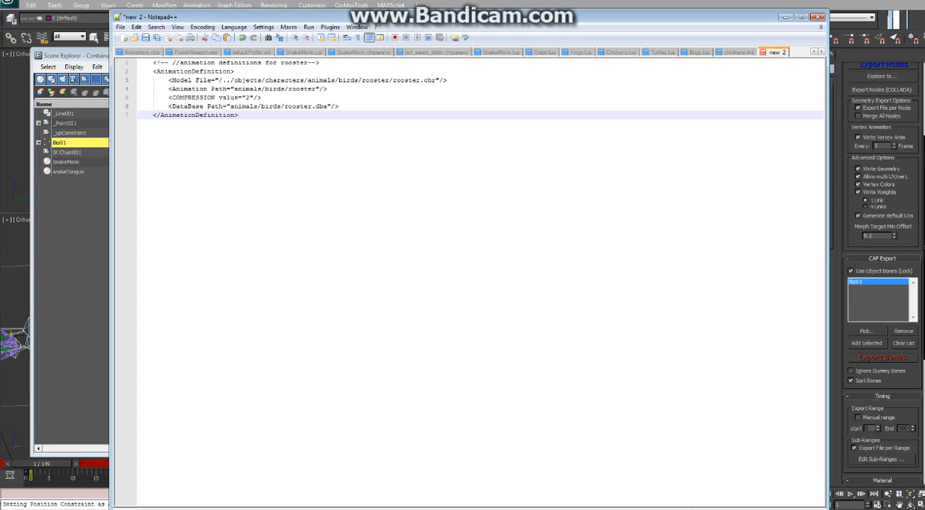
left_click(734, 52)
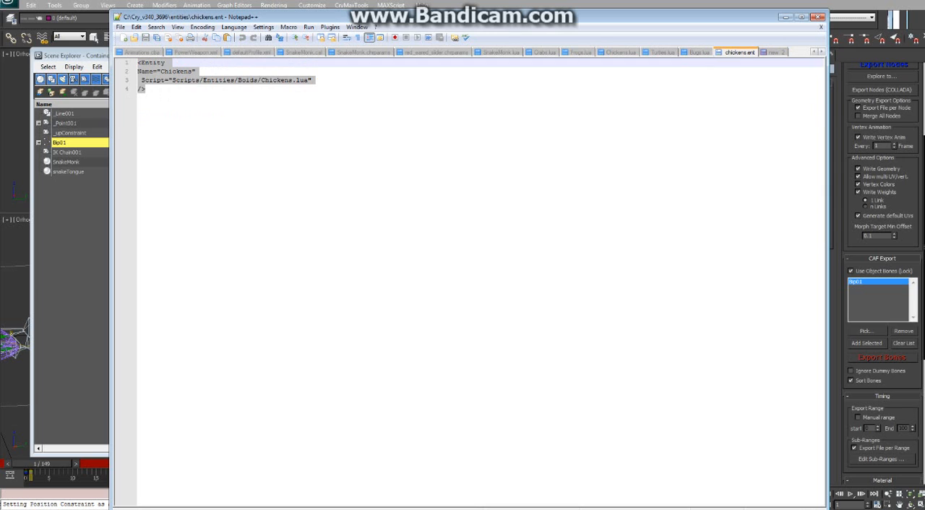
left_click(775, 52)
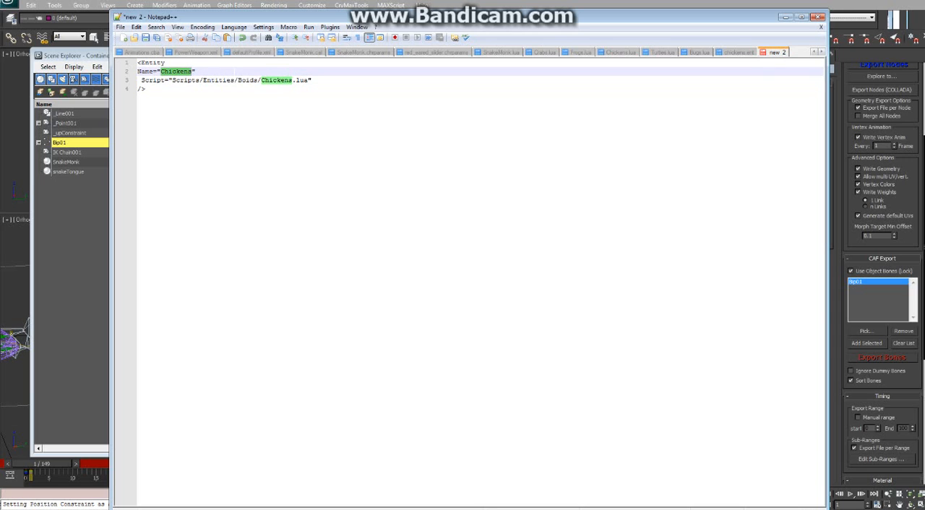
type("Snake")
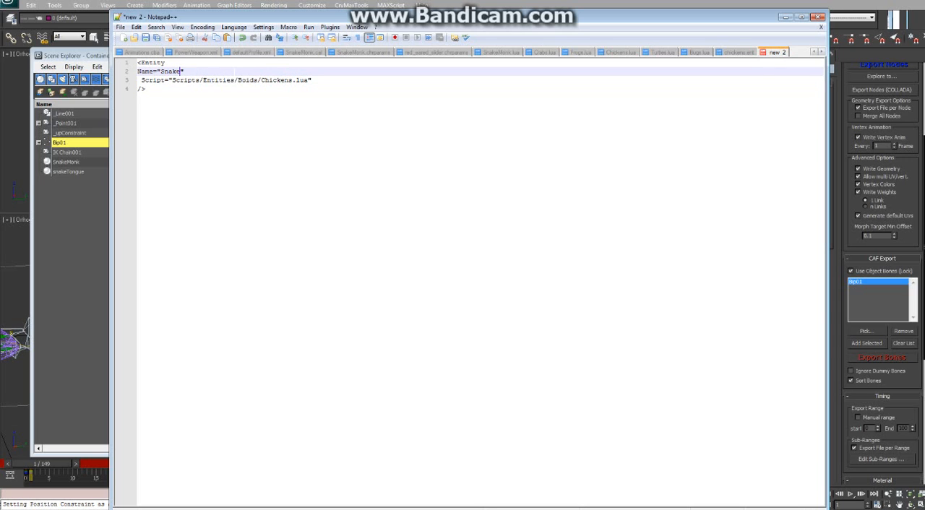
type("h")
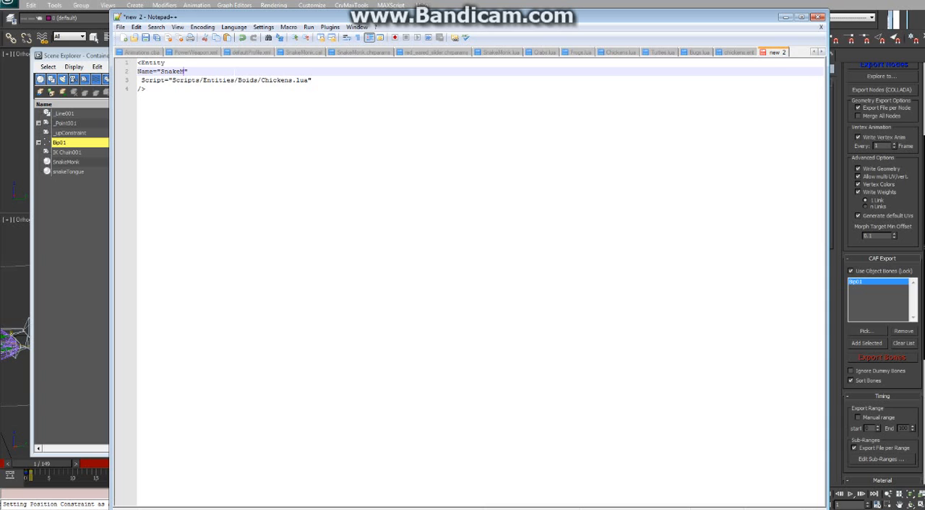
type("Monk")
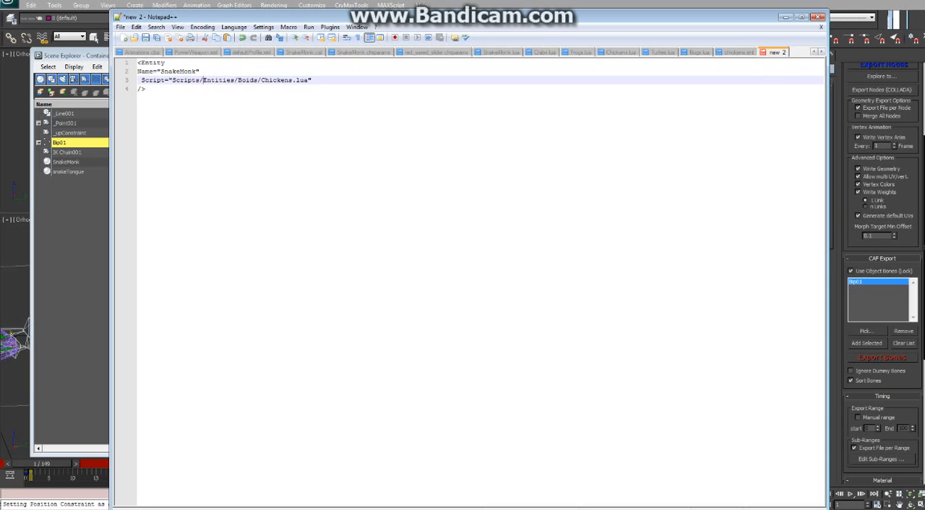
type("SnakeMonk")
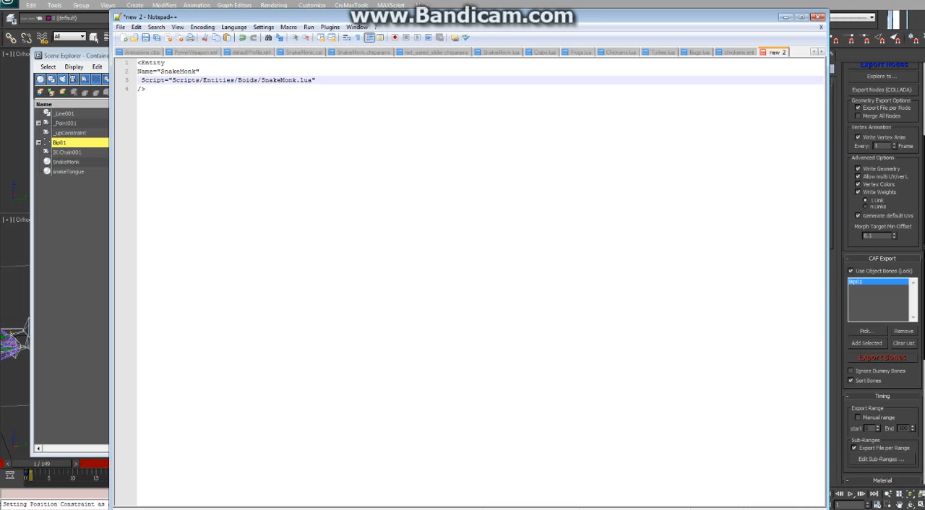
left_click(121, 26)
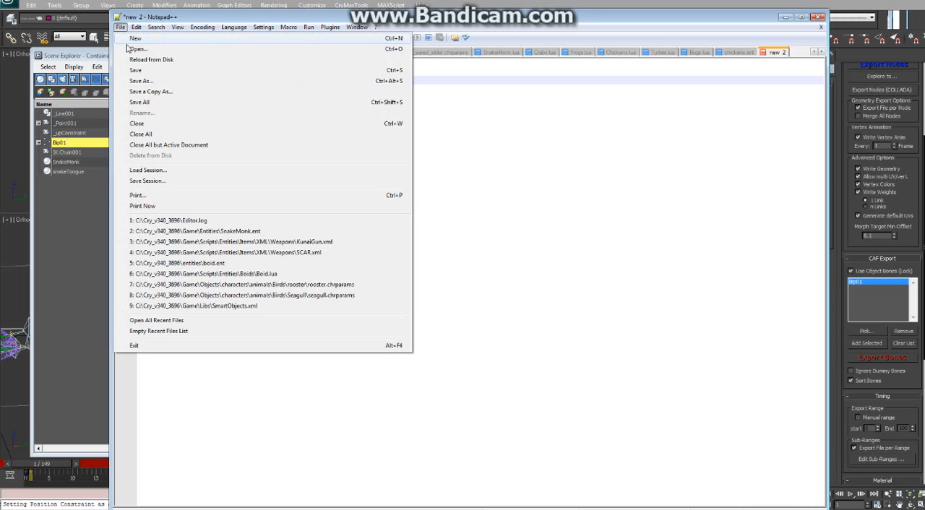
Start Save As and navigate to the Cry_v340_3696\Game\Entities folder
left_click(142, 81)
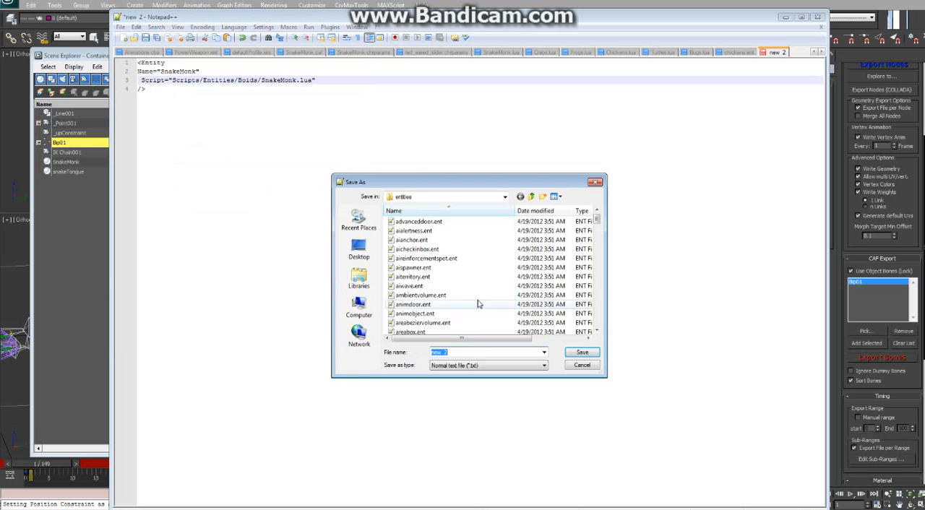
left_click(503, 197)
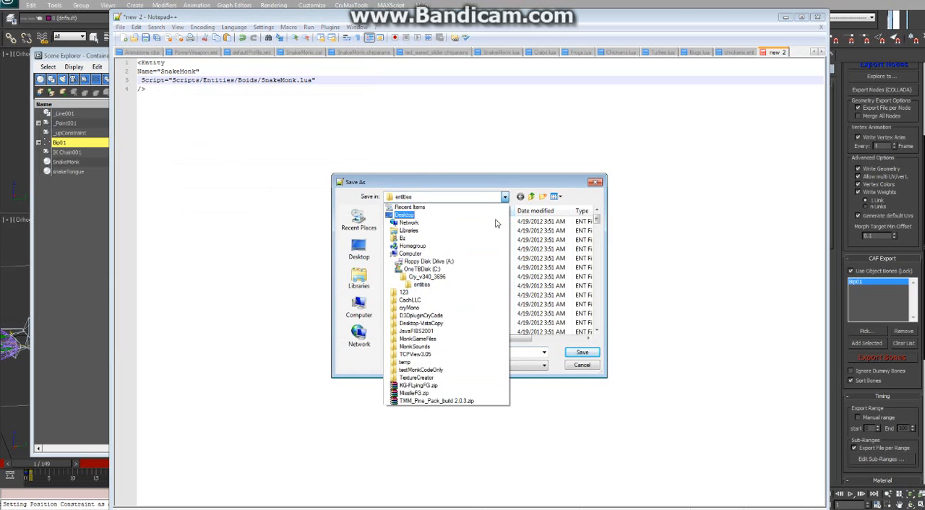
left_click(428, 277)
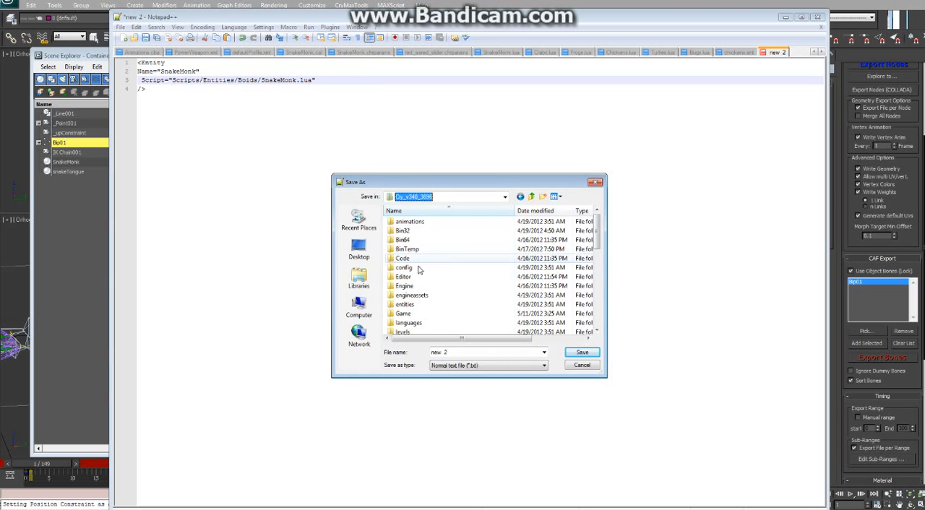
mouse_move(414, 312)
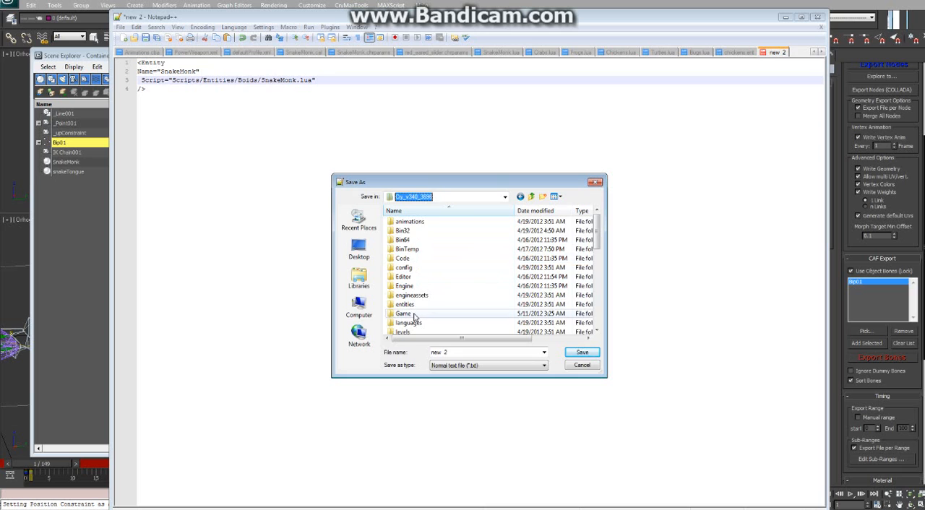
double_click(403, 312)
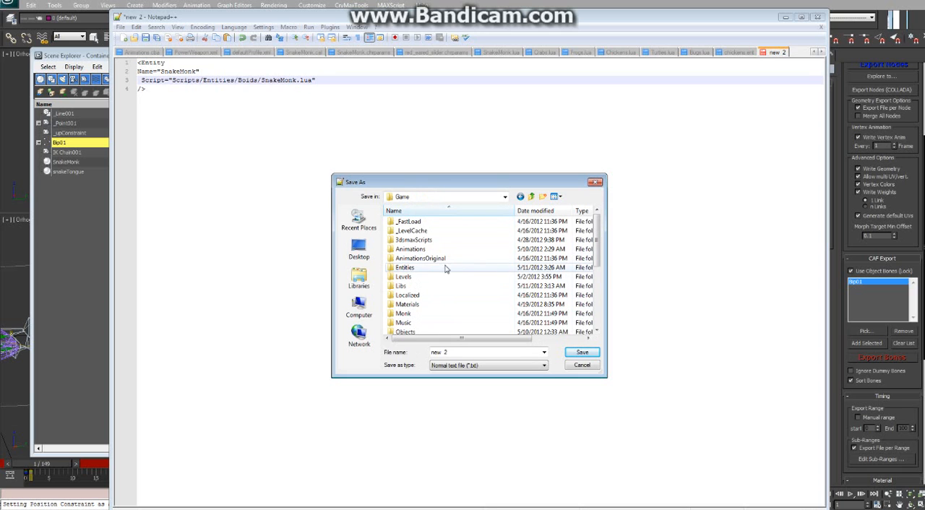
left_click(404, 268)
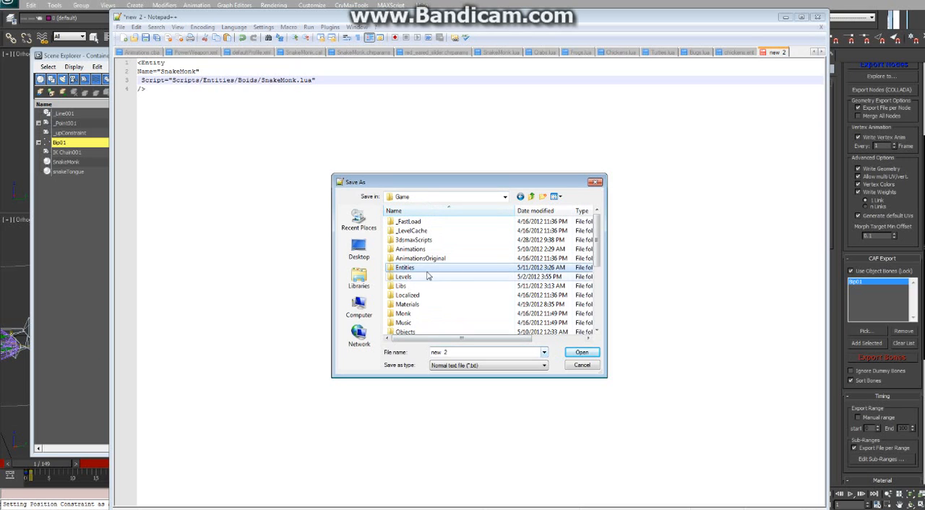
double_click(404, 268)
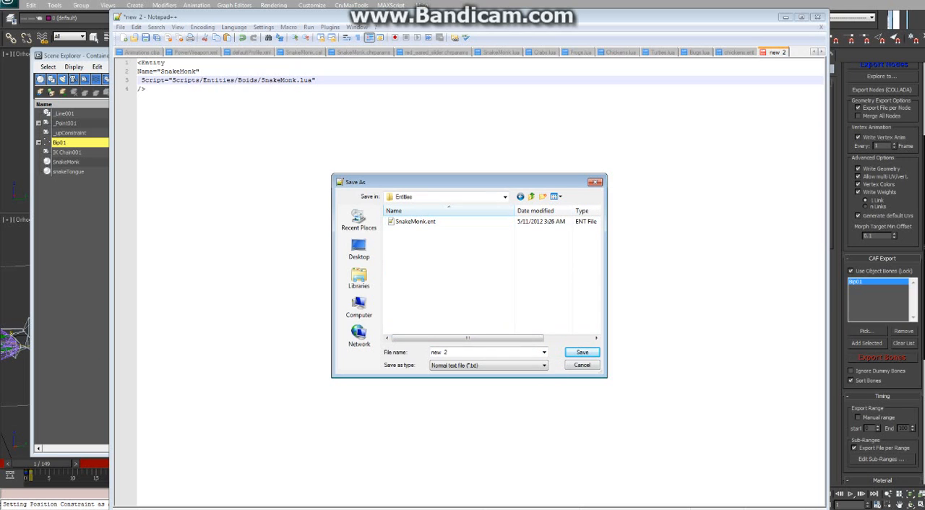
Save the document as SnakeMonk.ent, replacing the existing file
left_click(414, 221)
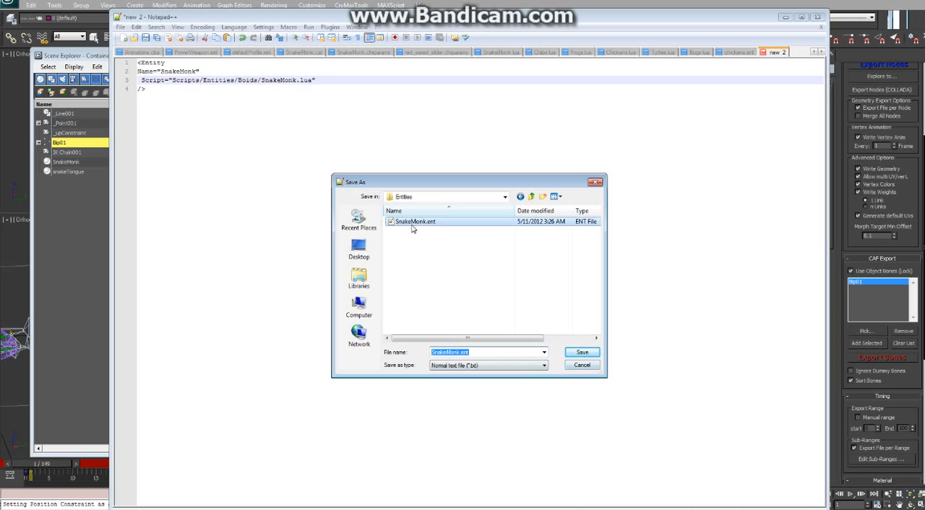
left_click(581, 352)
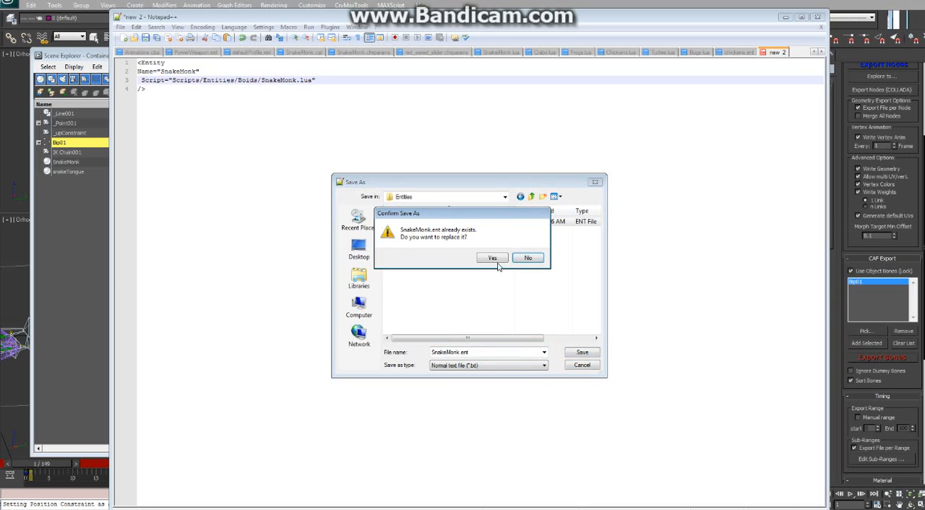
left_click(491, 257)
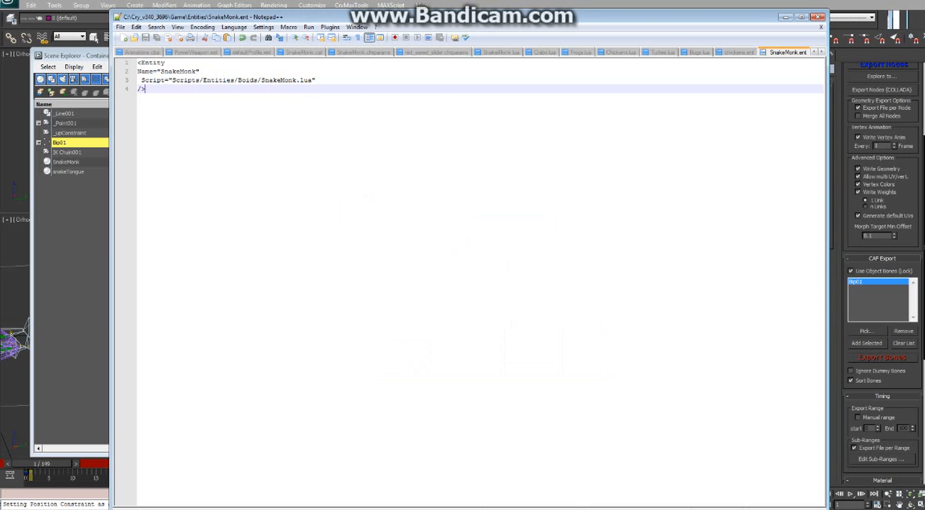
left_click(364, 52)
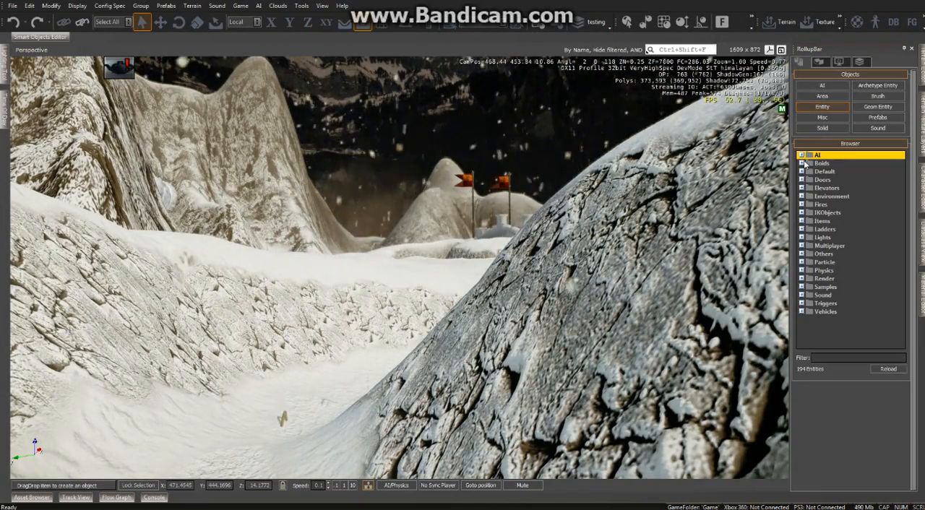
Place a SnakeMonk entity from the Boids category onto the snowy terrain
left_click(800, 162)
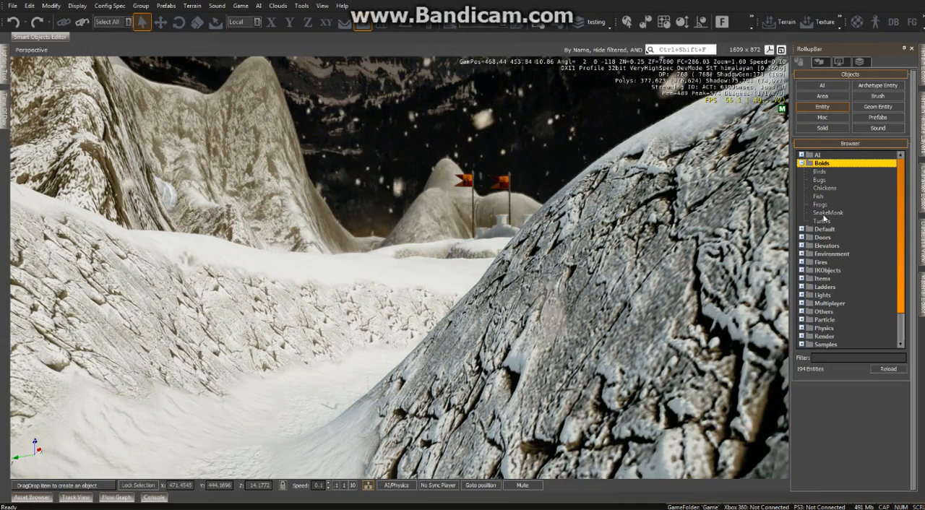
left_click(826, 213)
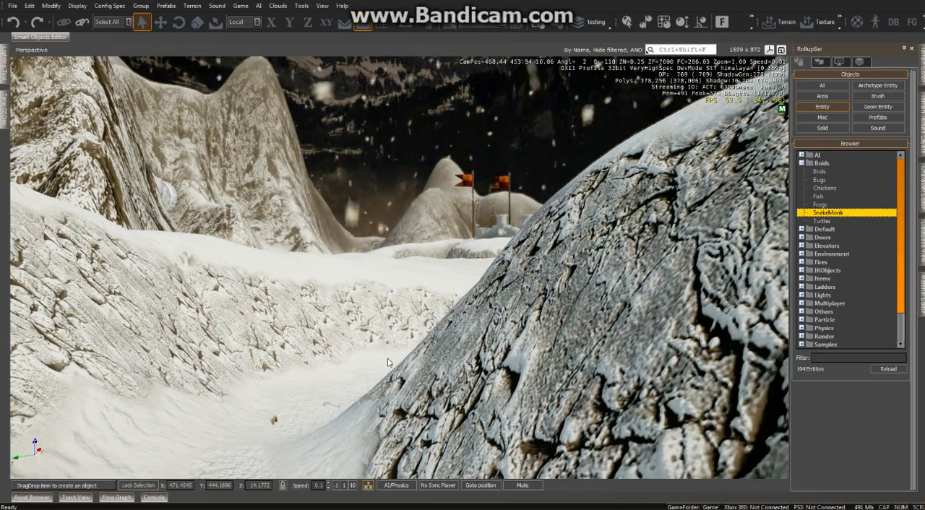
left_click(230, 462)
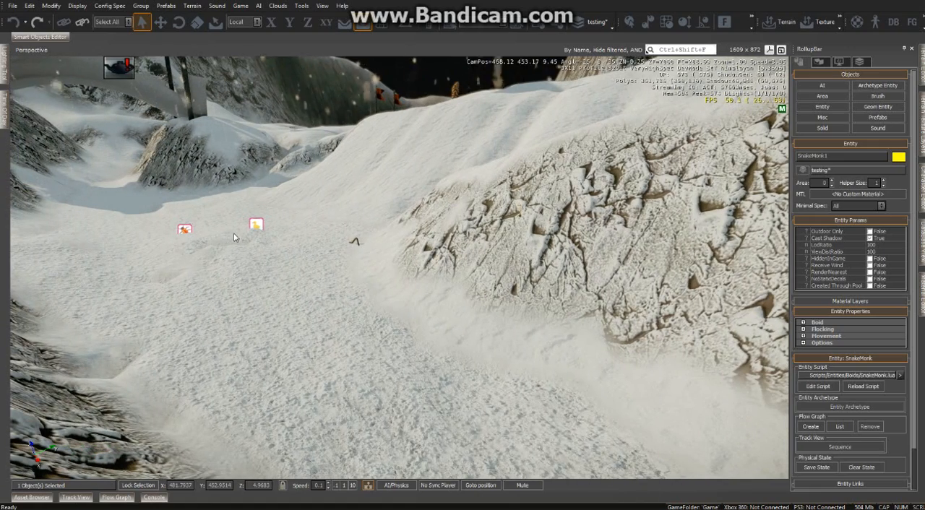
Delete the placed entity, answer the confirmation and expand the entity's Boid properties group
key("delete")
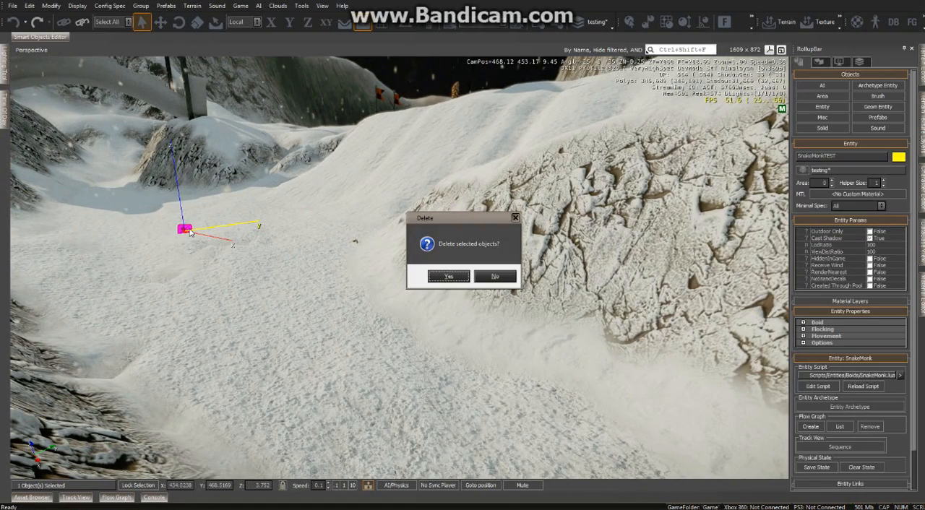
left_click(448, 276)
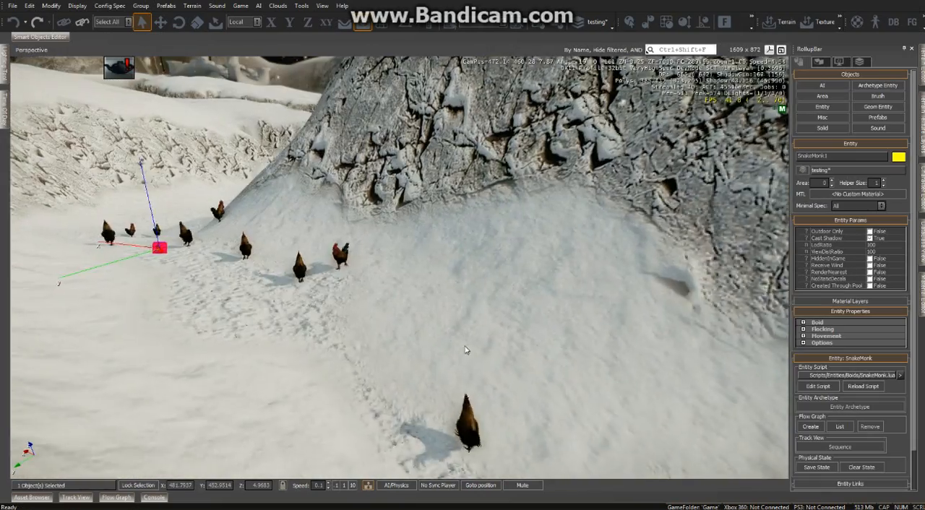
left_click(803, 322)
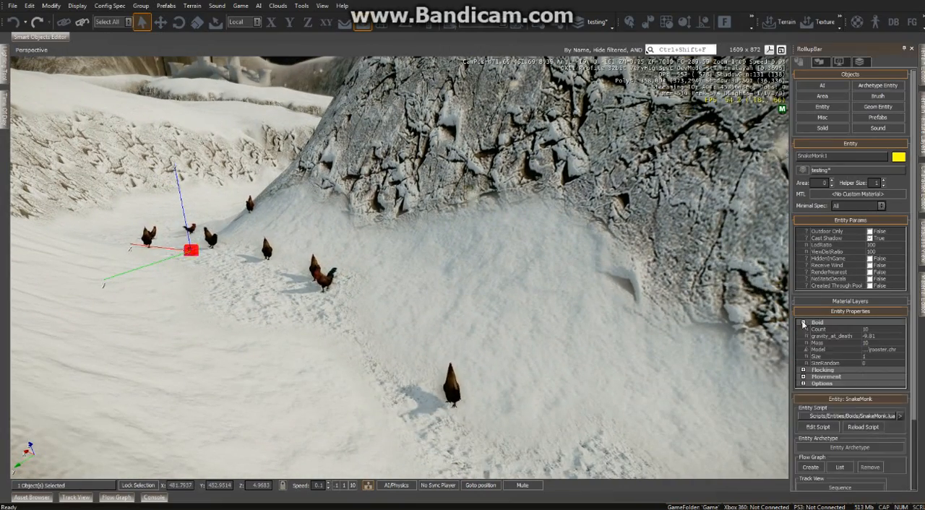